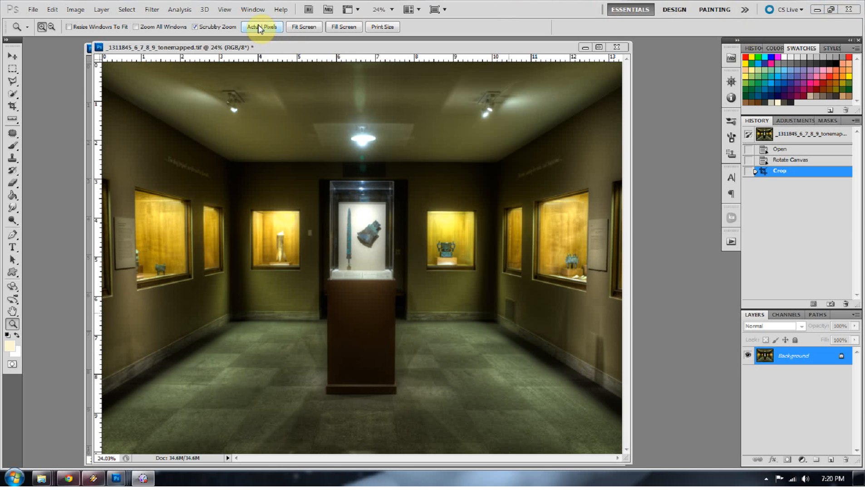
mouse_move(132, 10)
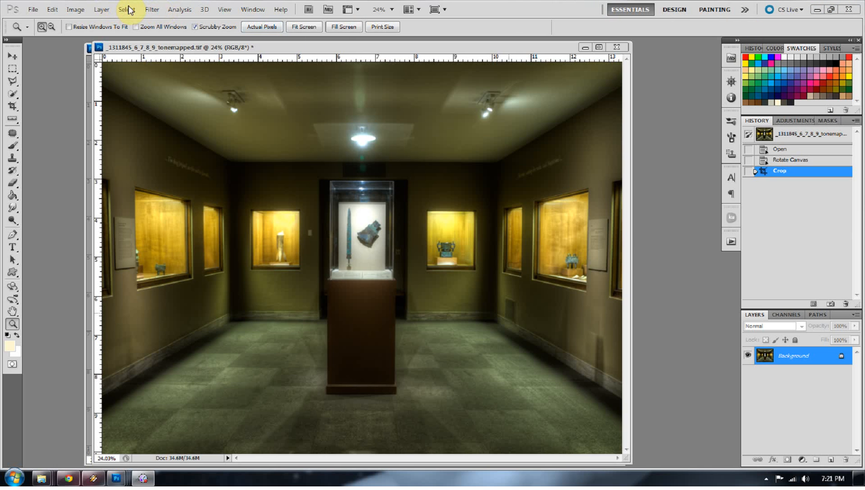
Step: Select the photo's shadow areas with Color Range set to Shadows
left_click(126, 9)
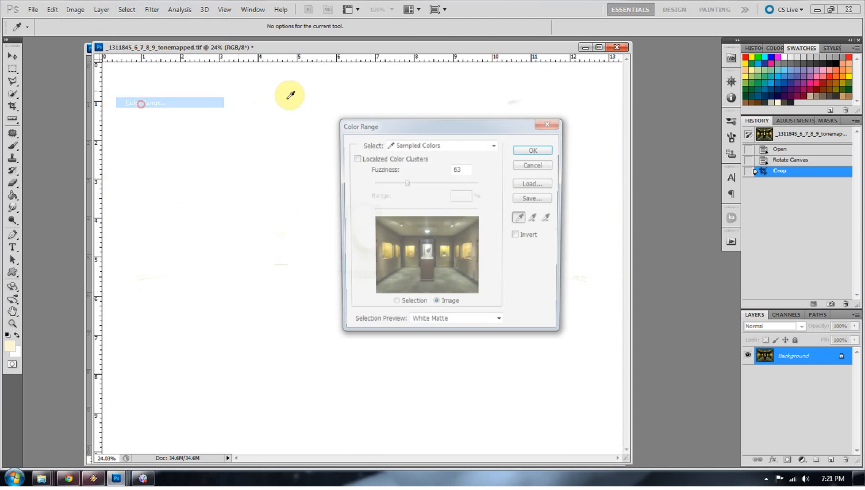
left_click(491, 145)
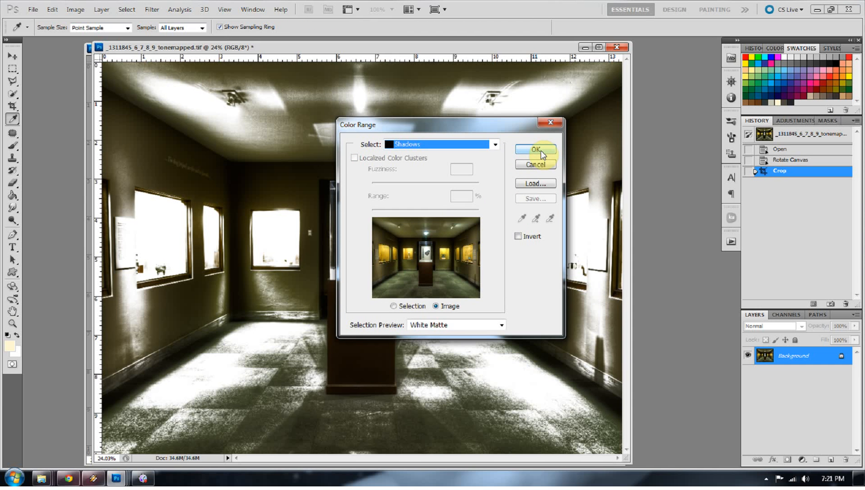
left_click(534, 149)
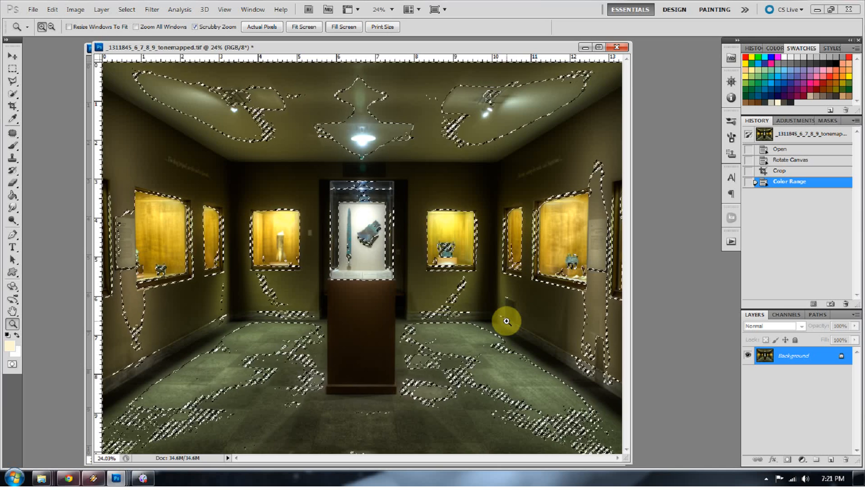
Step: Copy the shadows to a new layer, apply Dust & Scratches, and zoom to the pedestal
key("ctrl+j")
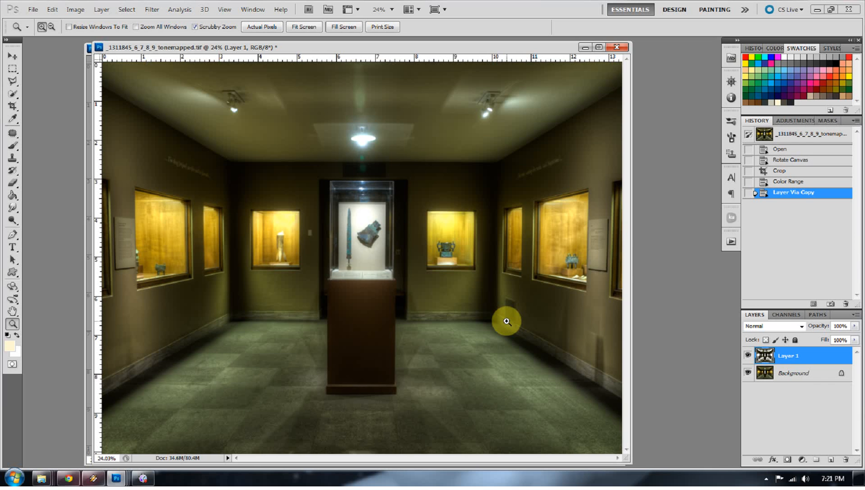
left_click(151, 10)
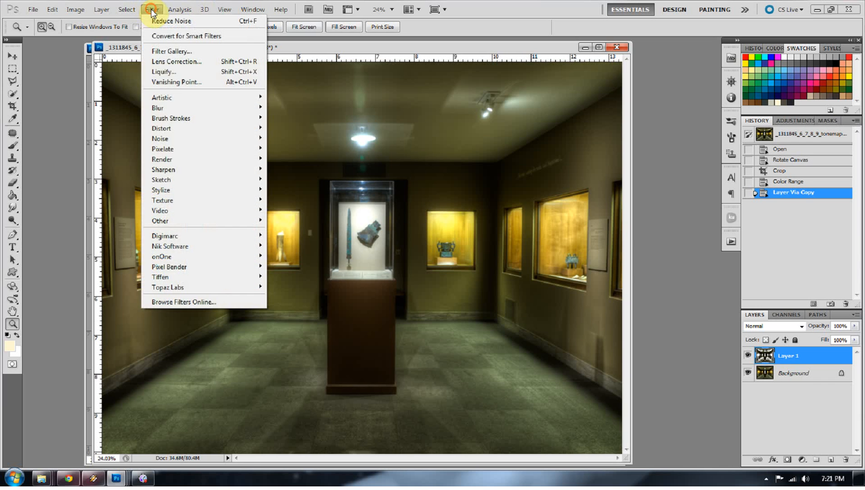
mouse_move(167, 140)
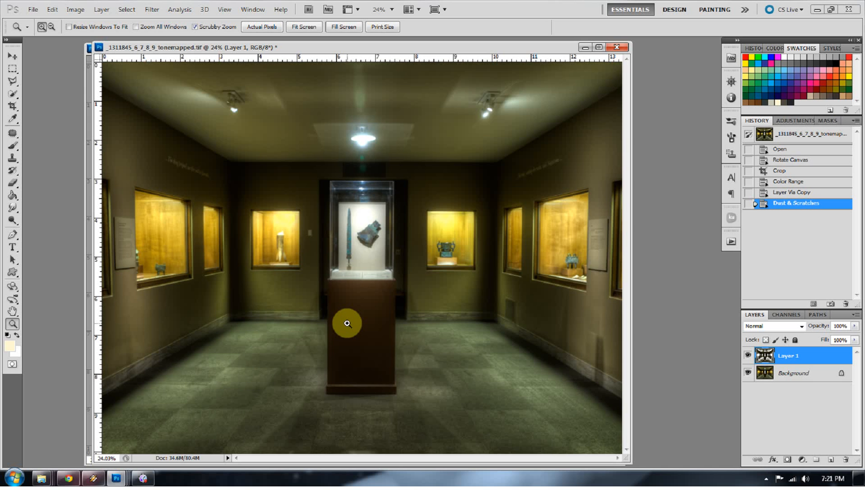
left_click(347, 323)
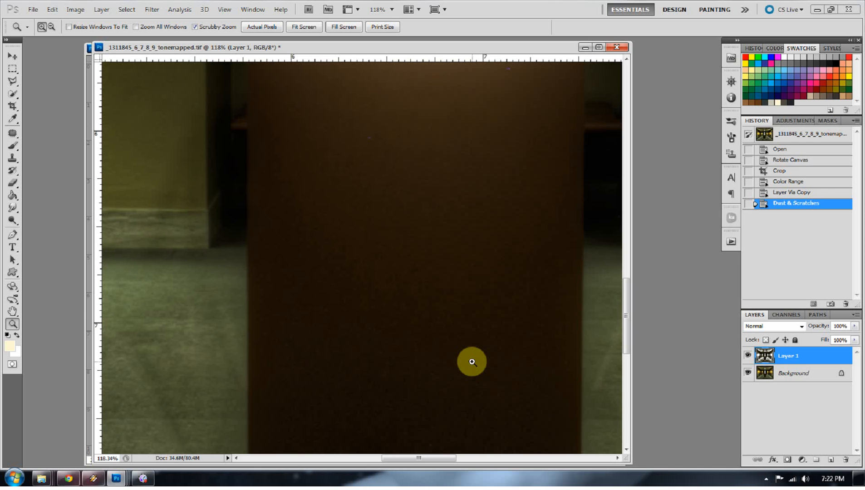
mouse_move(272, 67)
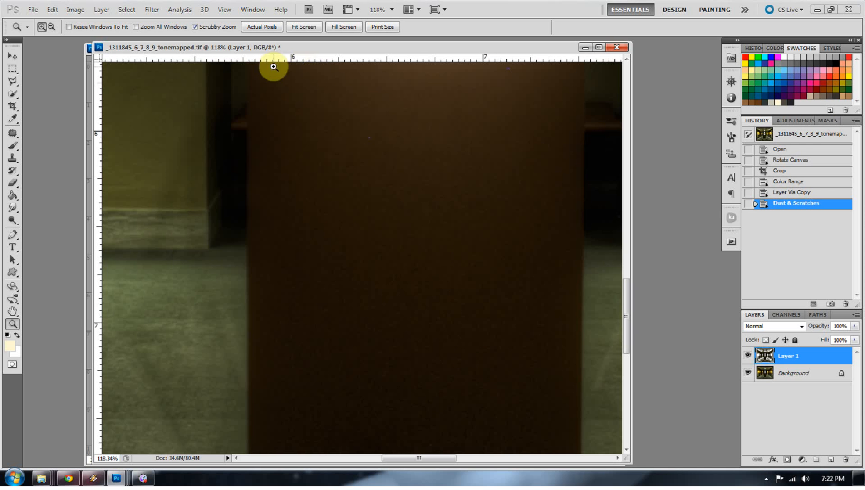
Step: Apply Reduce Noise to the shadow layer with a setting value of 5
left_click(152, 9)
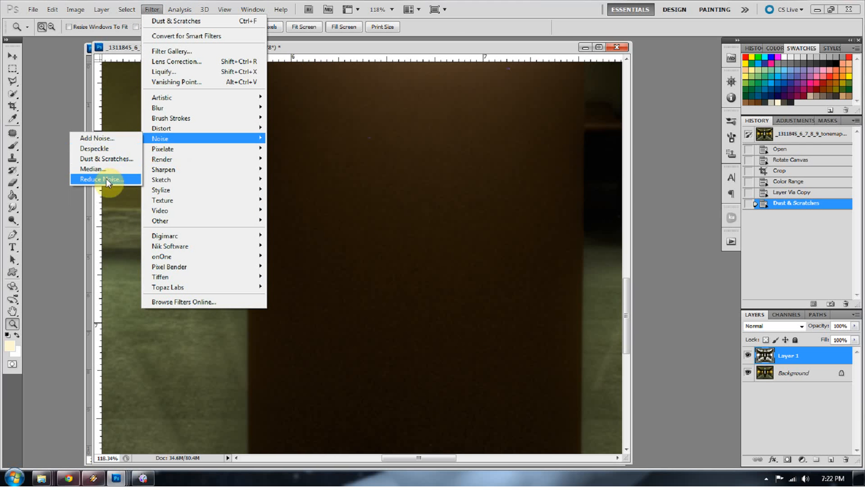
left_click(100, 180)
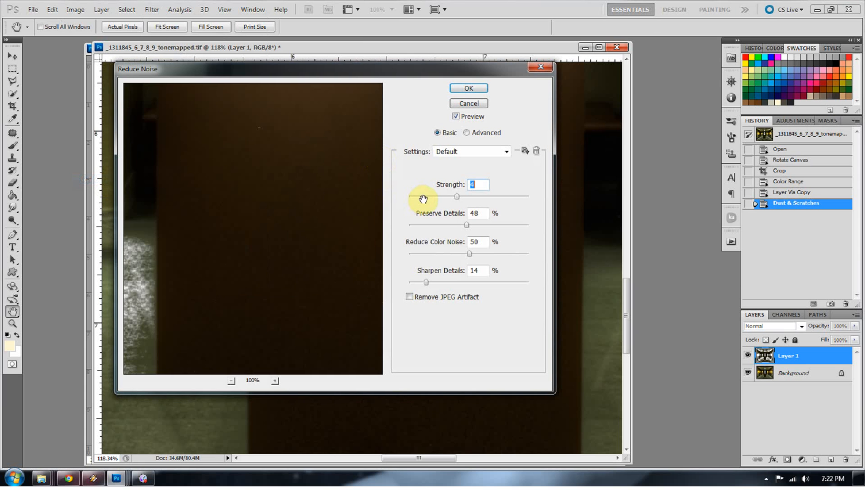
mouse_move(462, 205)
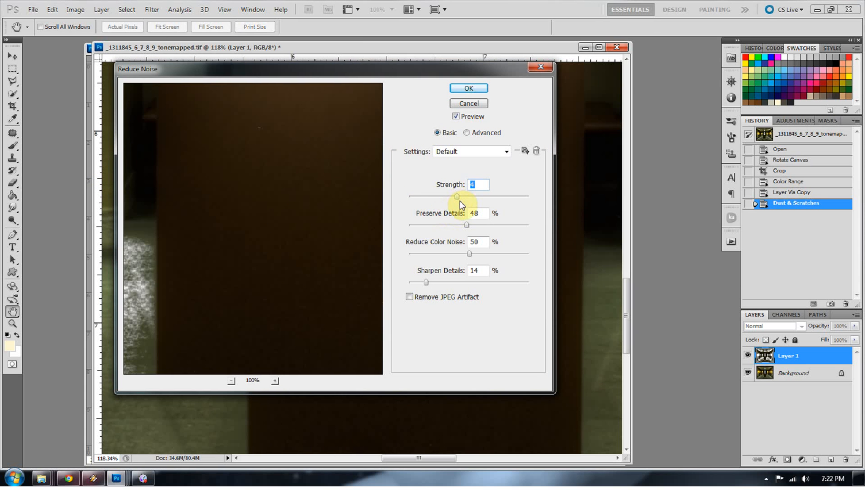
mouse_move(457, 211)
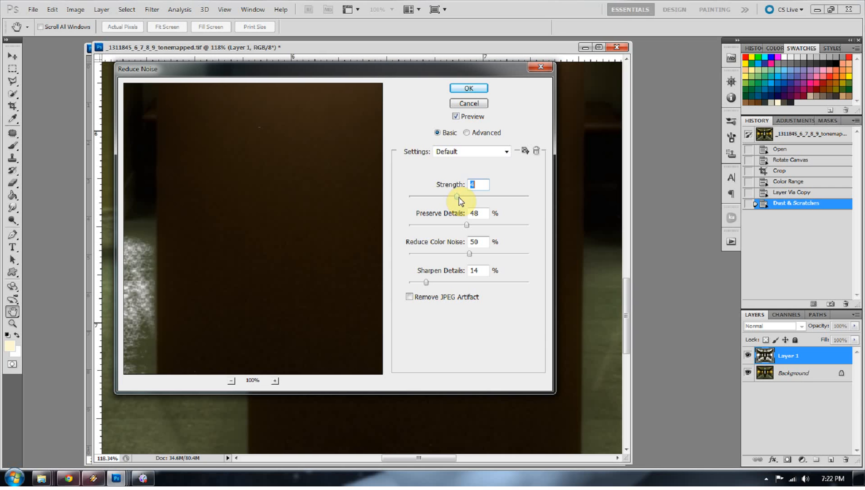
mouse_move(463, 200)
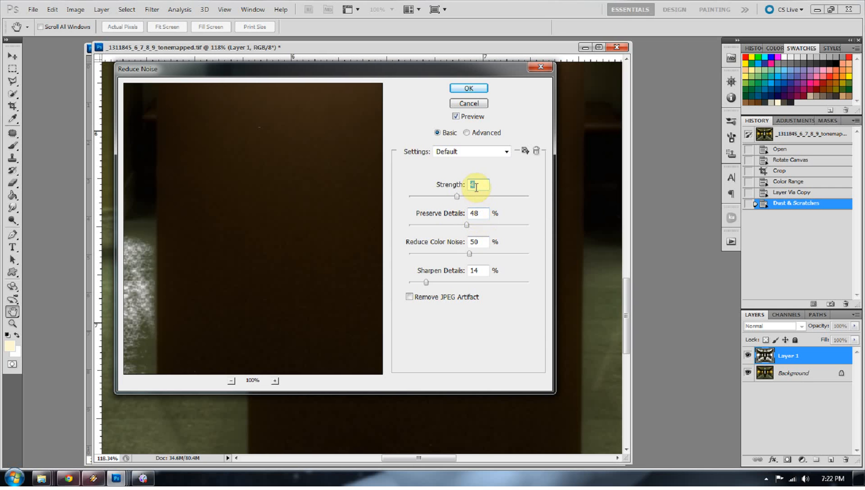
left_click(477, 214)
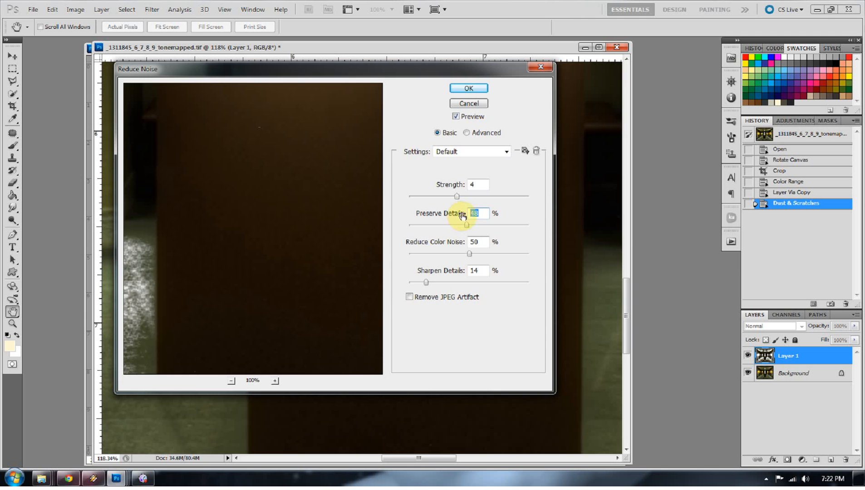
type("5")
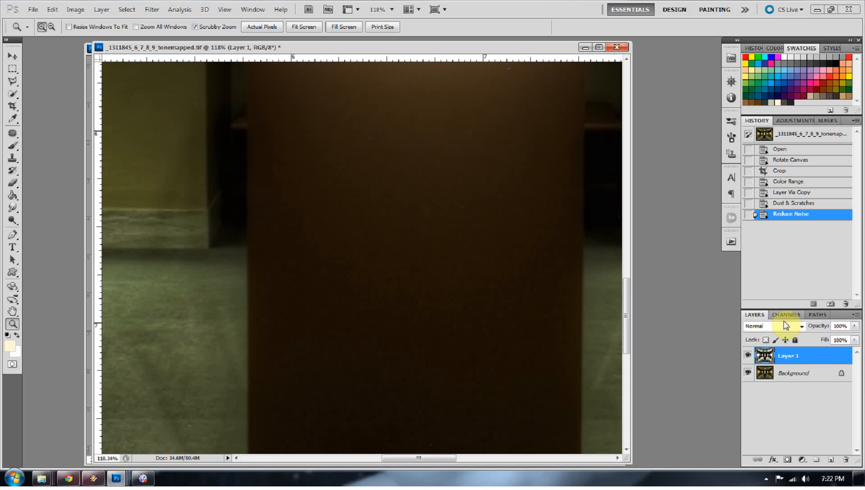
Step: Compare the copied shadow layer against the original around the display case and pedestal
left_click(748, 356)
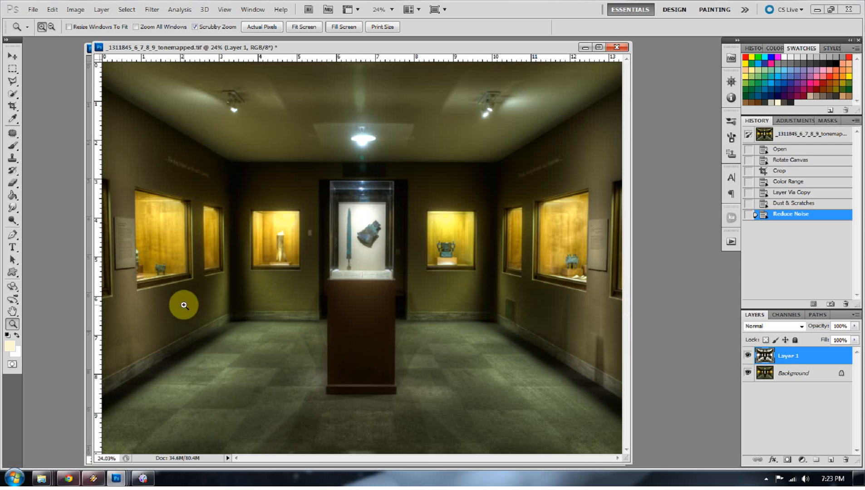
left_click(183, 305)
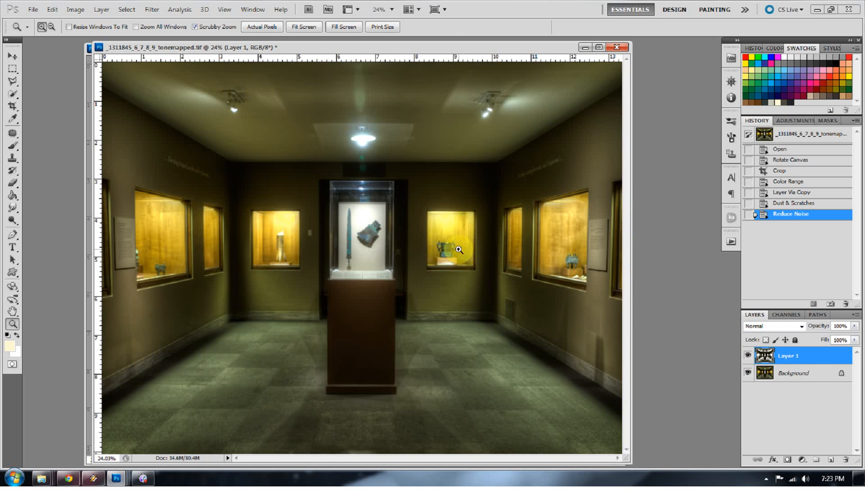
left_click(457, 250)
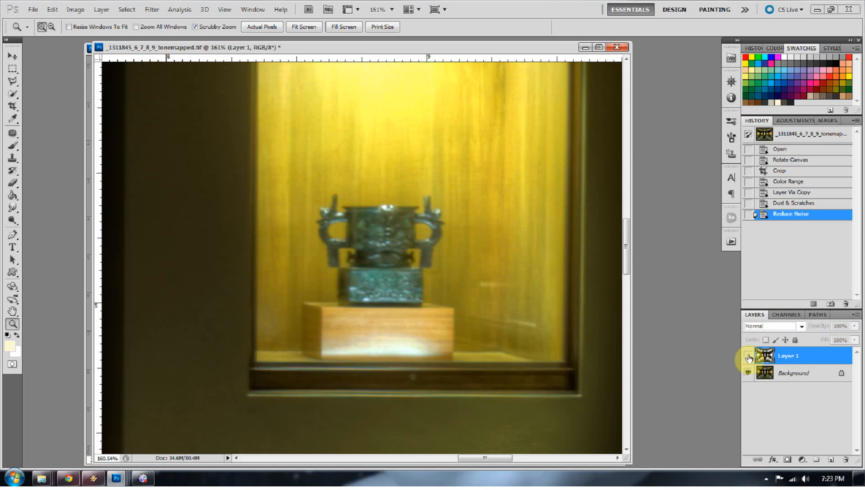
left_click(401, 263)
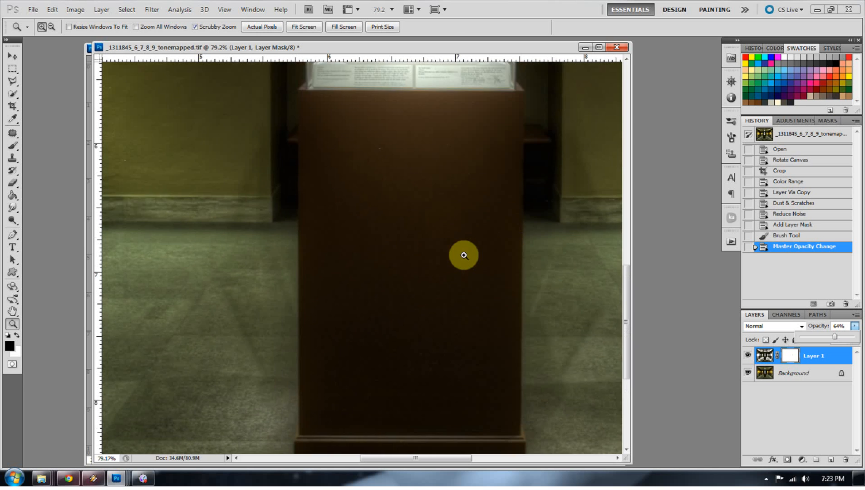
left_click(463, 255)
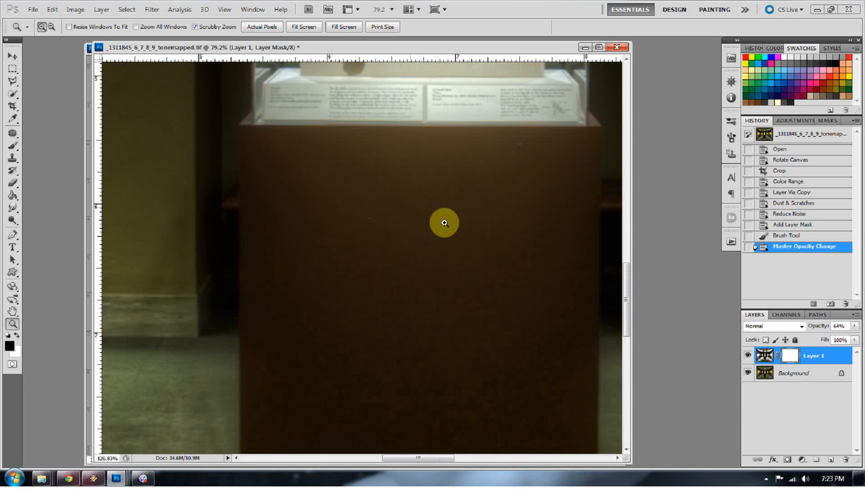
left_click(445, 224)
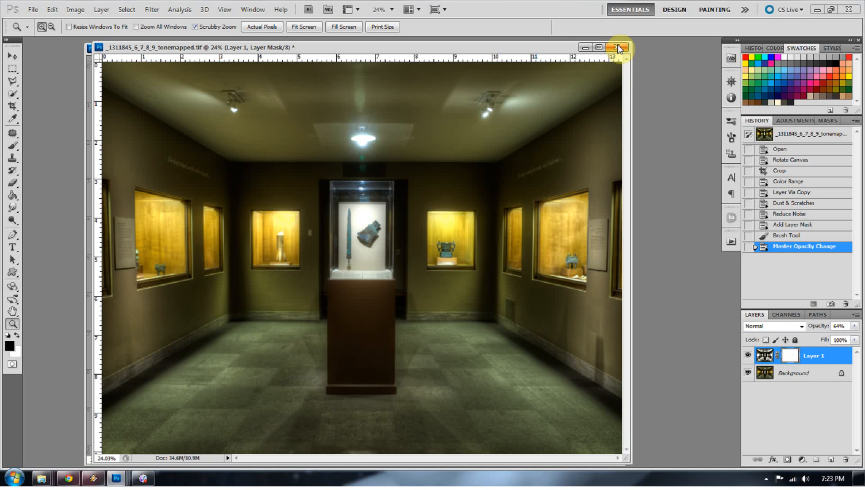
mouse_move(615, 47)
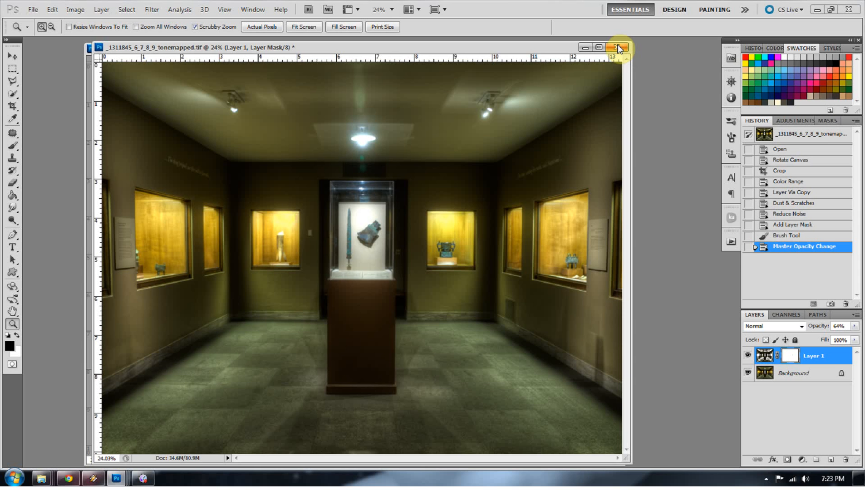
left_click(615, 48)
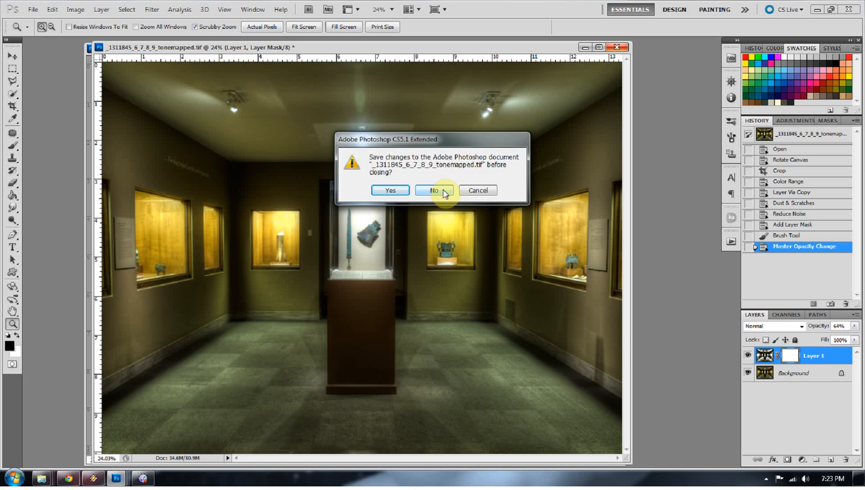
left_click(434, 191)
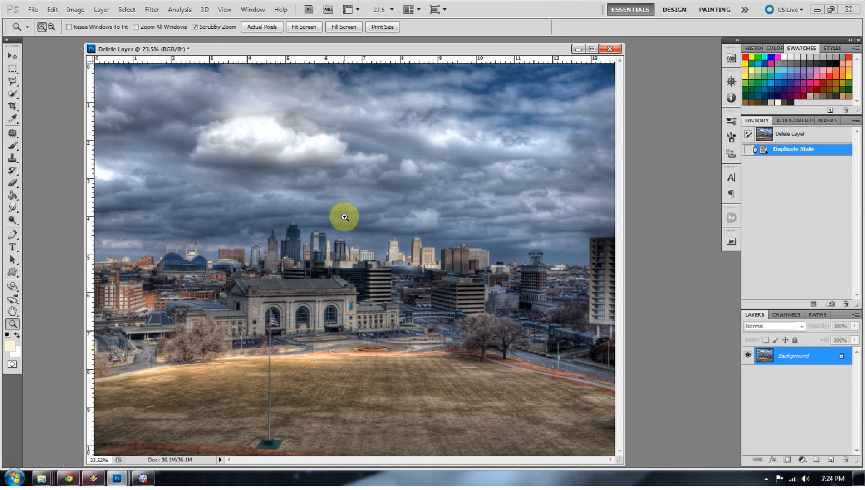
left_click(344, 218)
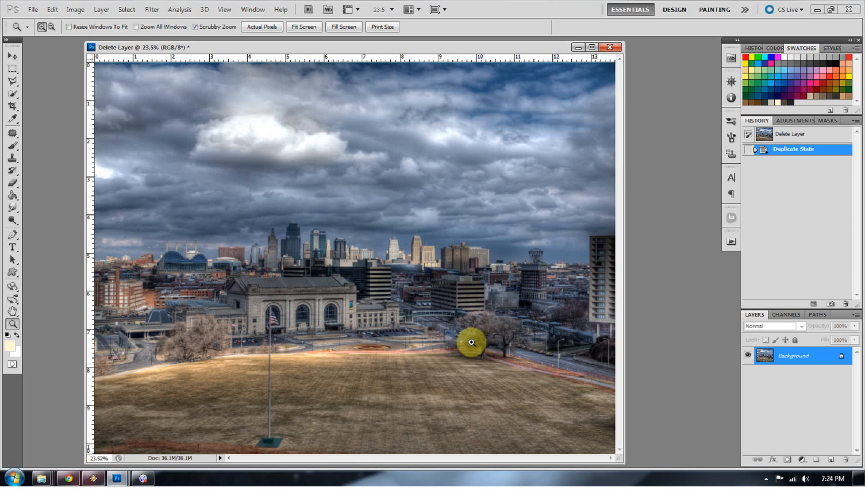
mouse_move(413, 174)
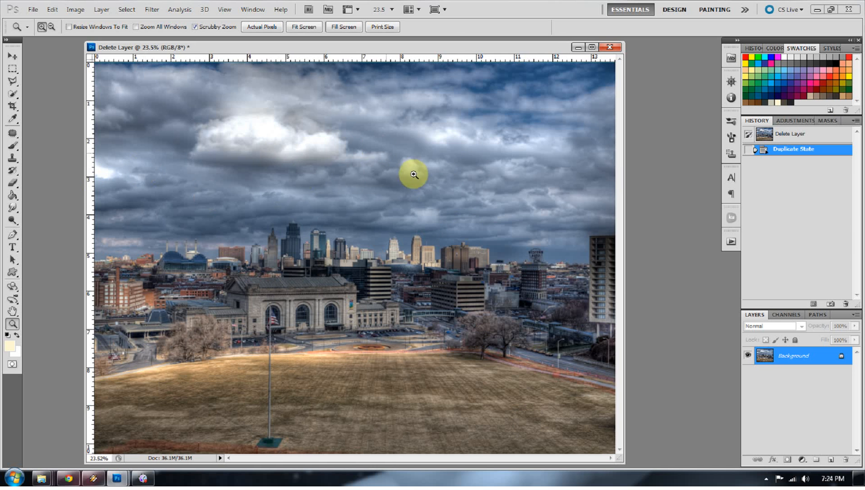
mouse_move(451, 204)
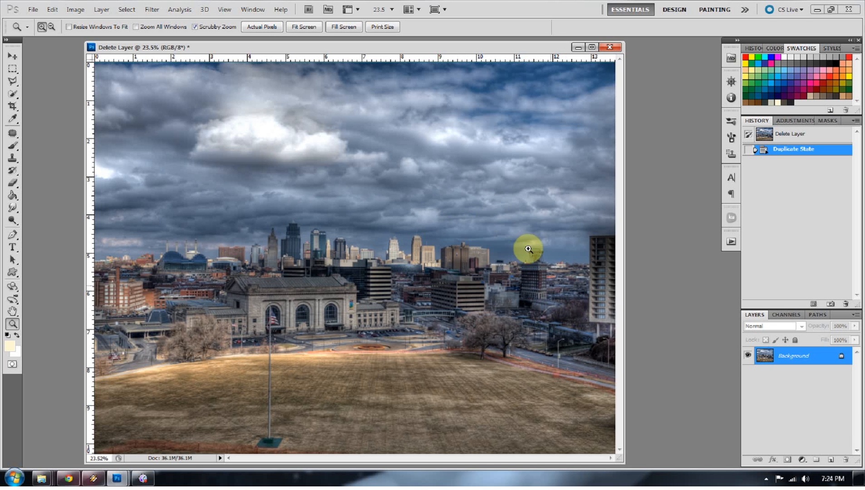
mouse_move(563, 270)
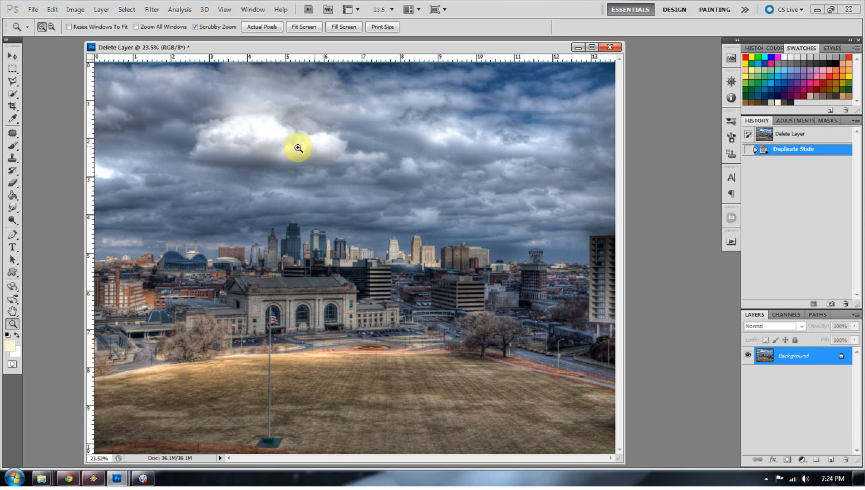
mouse_move(296, 147)
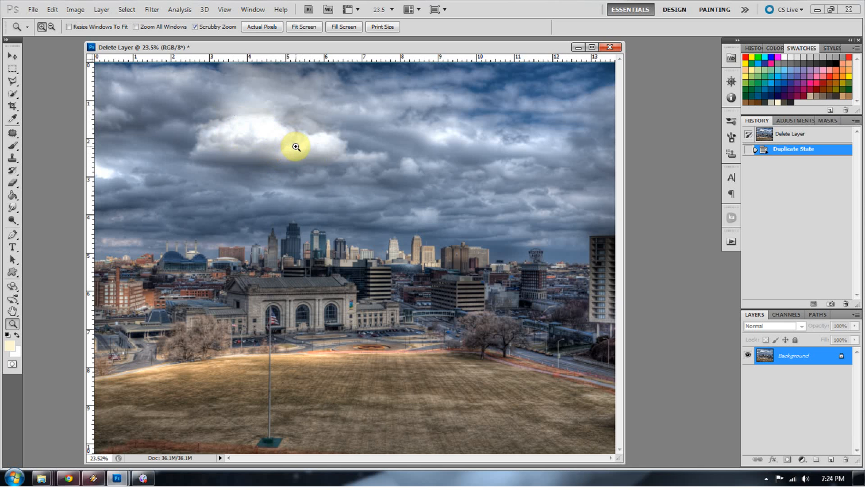
mouse_move(463, 203)
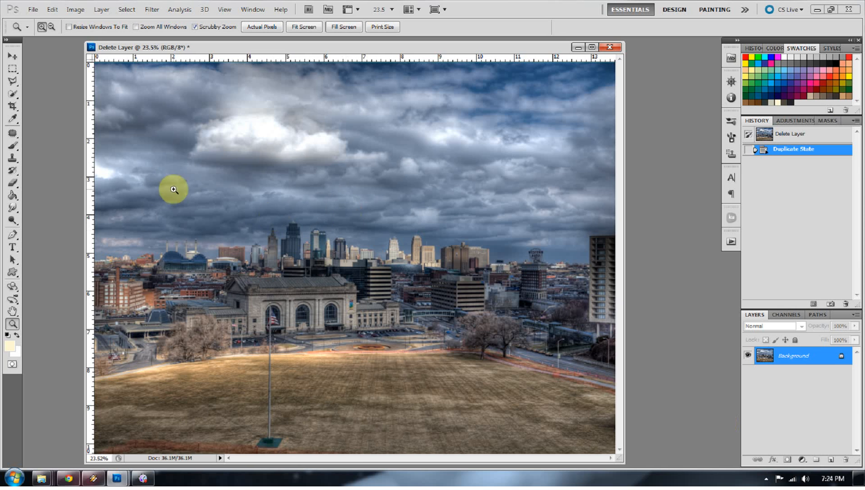
mouse_move(424, 156)
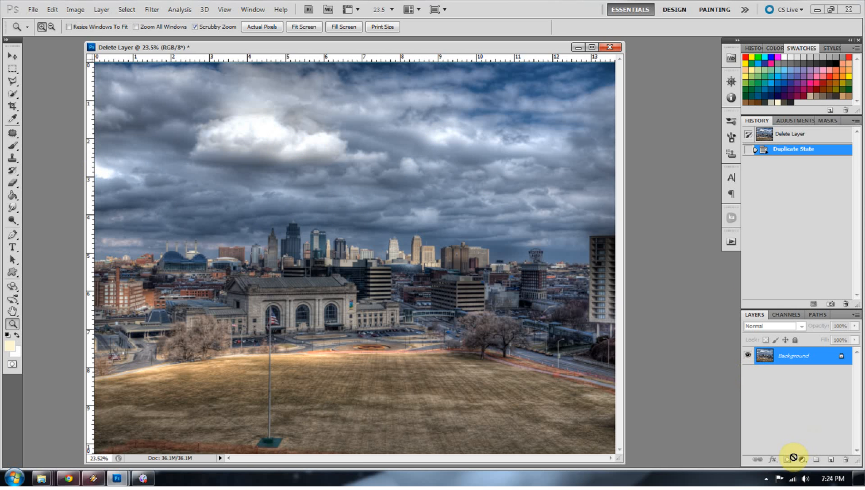
Step: Add a Levels adjustment layer with the black slider pushed right to isolate blown highlights
left_click(792, 466)
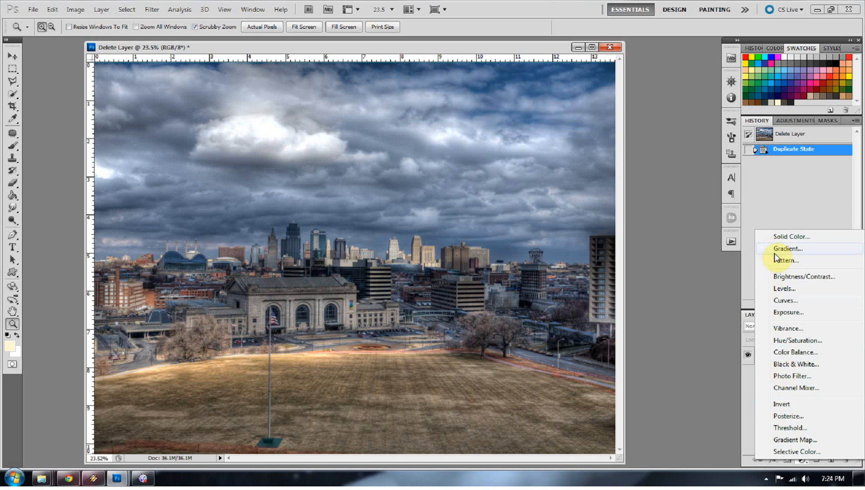
left_click(784, 288)
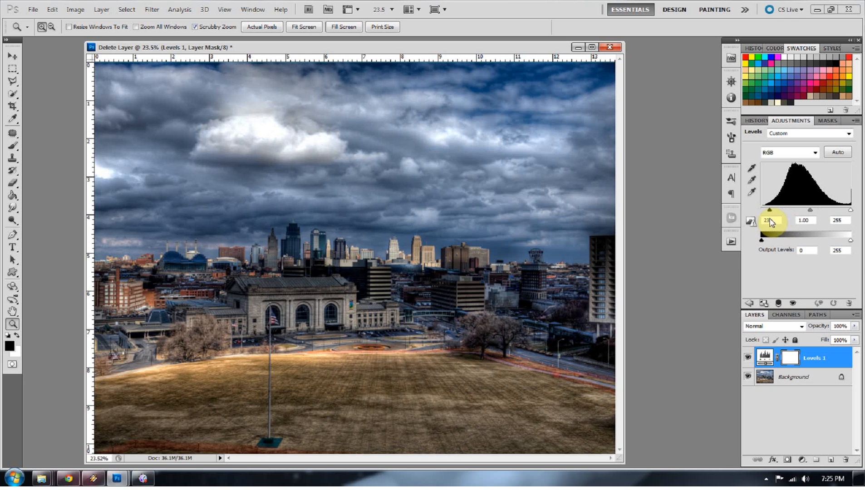
left_click_drag(769, 226, 802, 226)
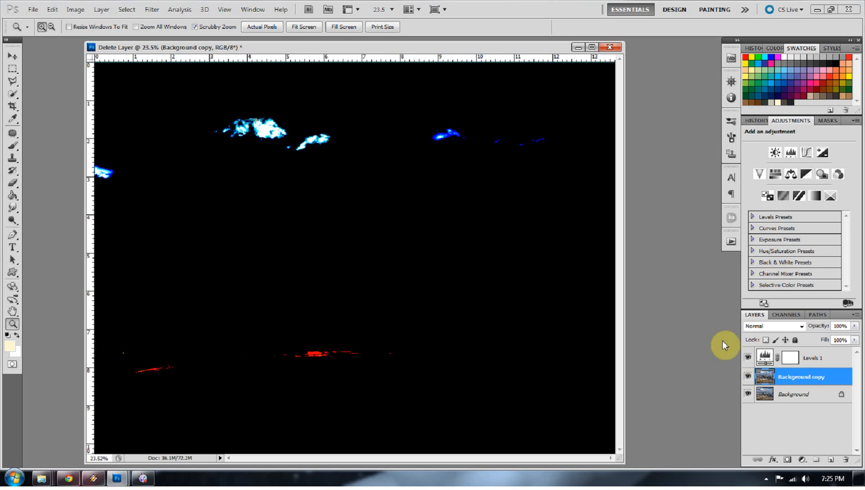
mouse_move(18, 134)
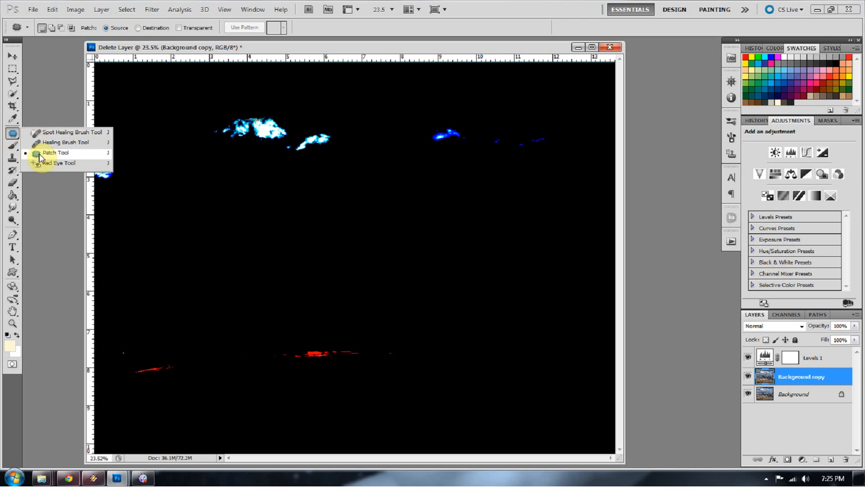
mouse_move(50, 150)
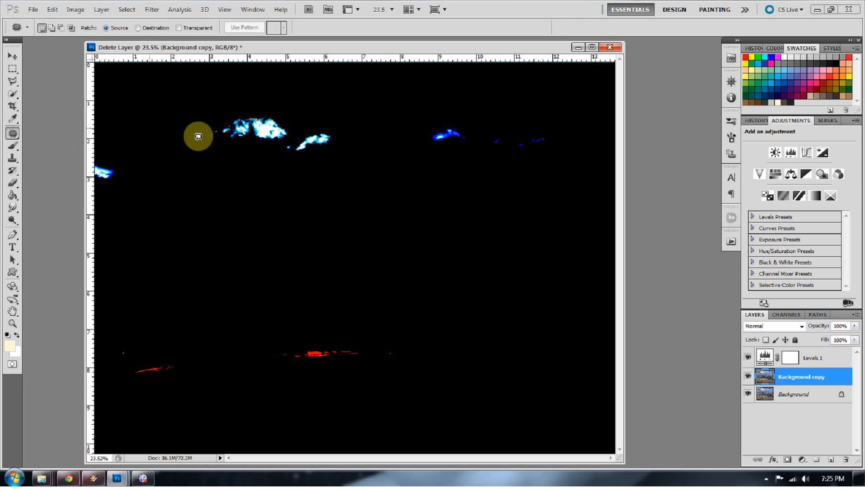
Step: Lasso the brightest cloud highlight and patch it with darker nearby sky
left_click_drag(198, 137, 214, 132)
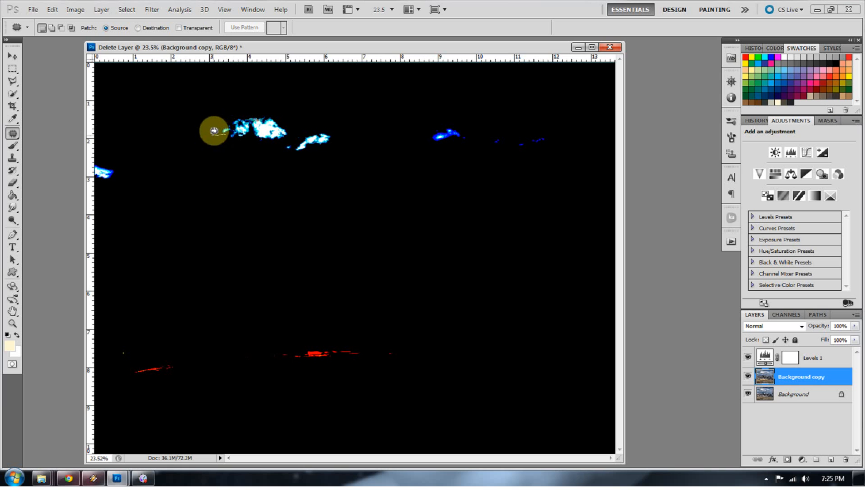
left_click_drag(214, 131, 274, 112)
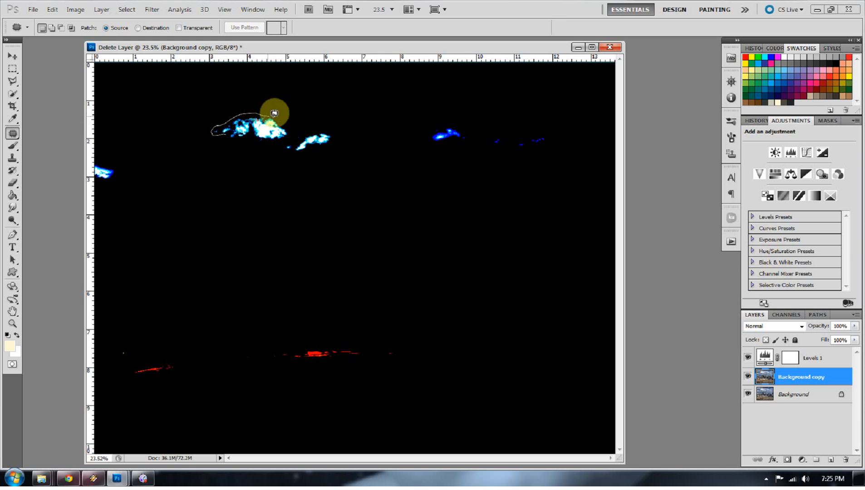
left_click_drag(274, 113, 255, 135)
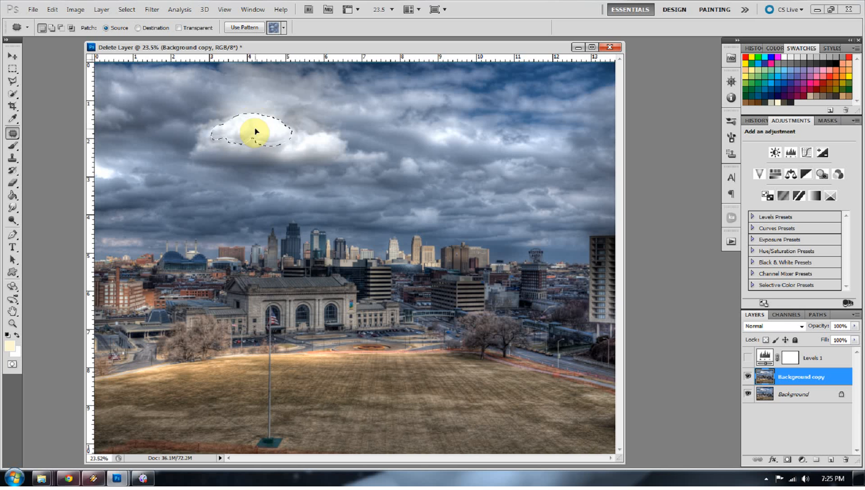
left_click_drag(255, 131, 254, 96)
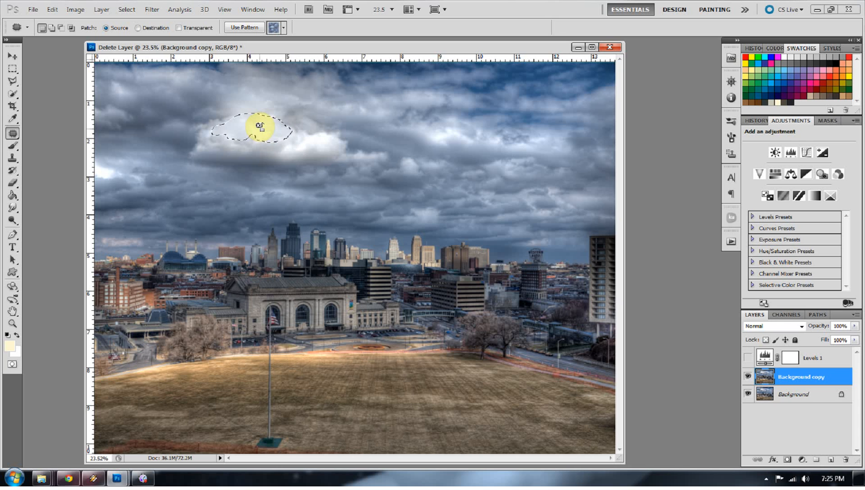
left_click_drag(260, 127, 430, 160)
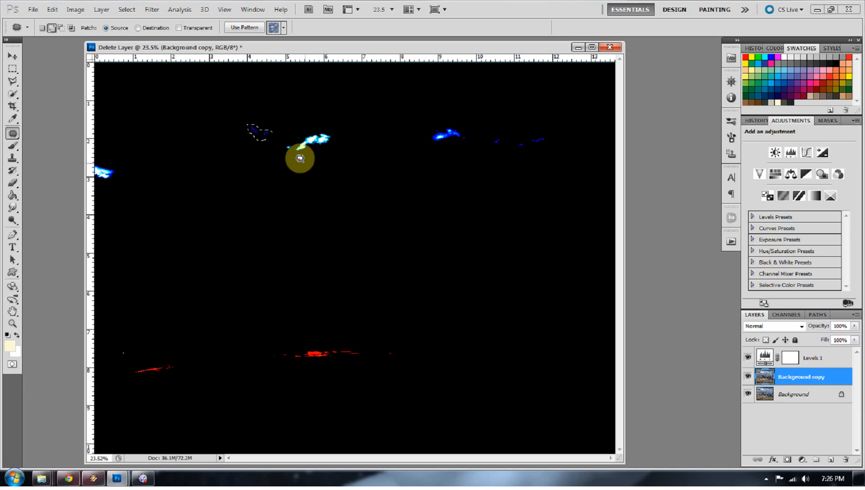
Step: Outline the remaining bright cloud spots across the sky for patching
left_click_drag(300, 159, 336, 135)
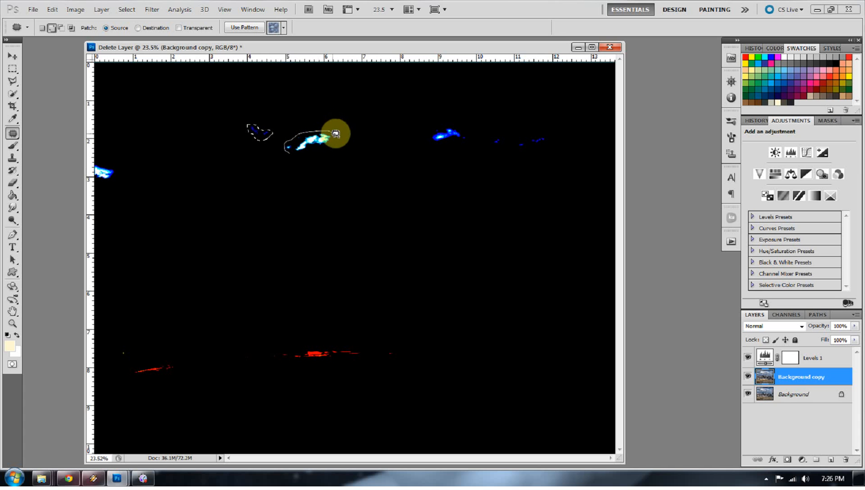
left_click_drag(335, 134, 431, 139)
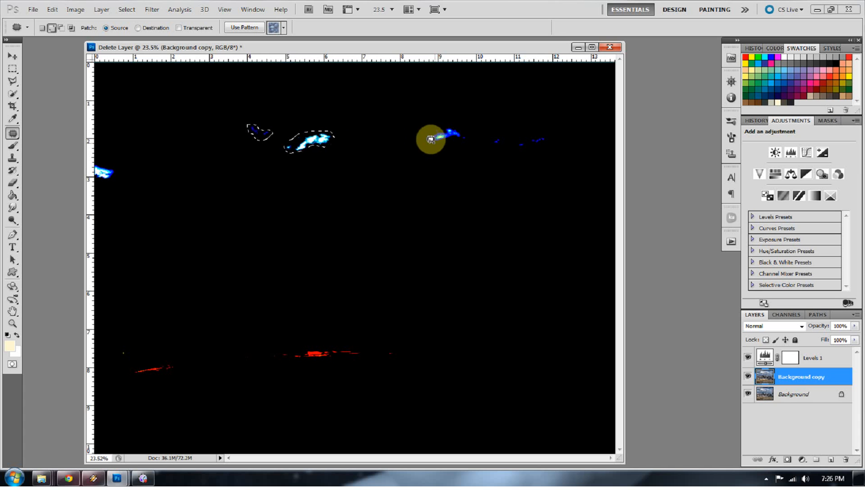
left_click_drag(430, 139, 464, 142)
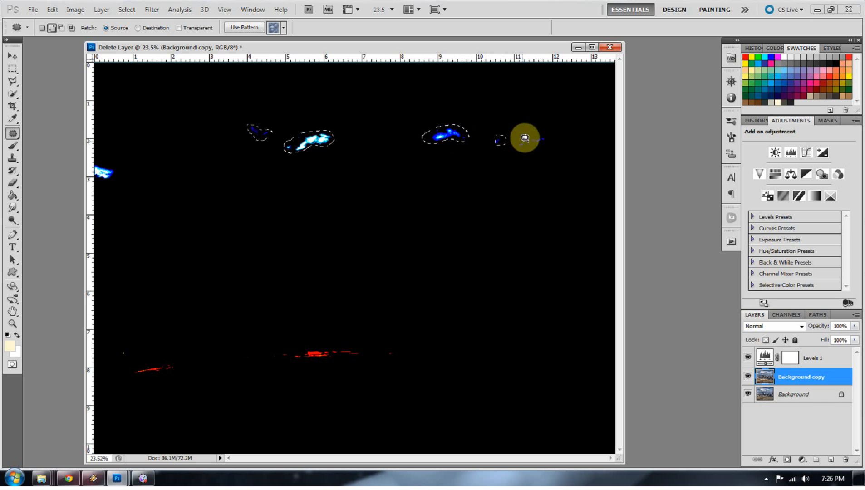
left_click_drag(524, 138, 546, 135)
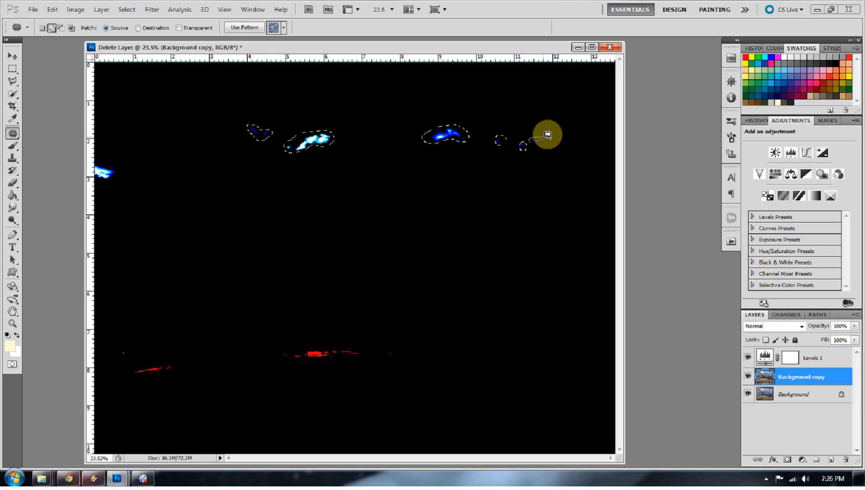
left_click_drag(546, 136, 102, 162)
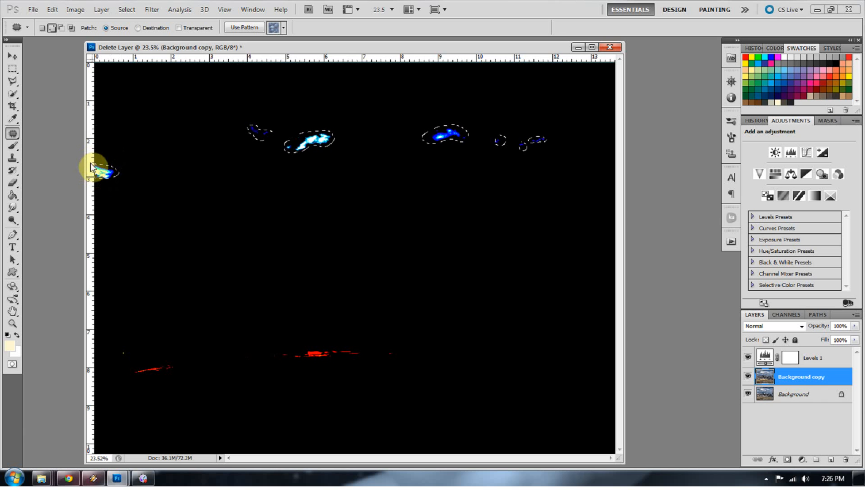
mouse_move(750, 360)
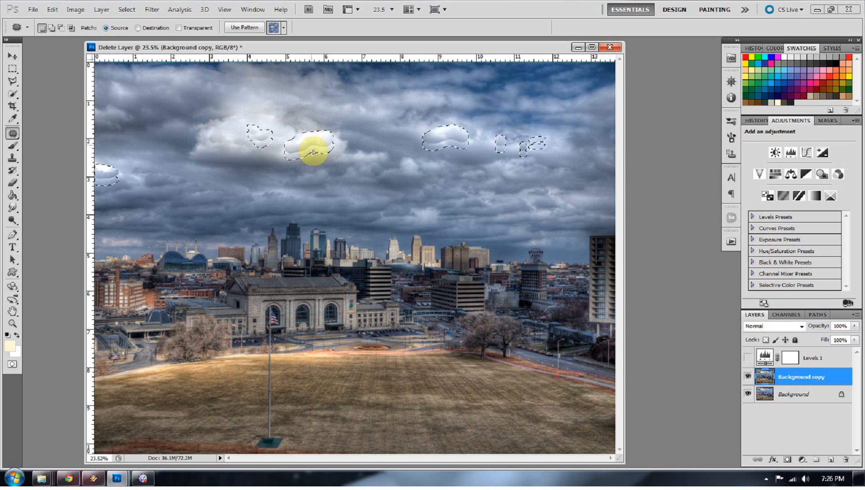
Step: Patch all outlined cloud spots with darker sky and clear the selection
left_click_drag(313, 152, 339, 175)
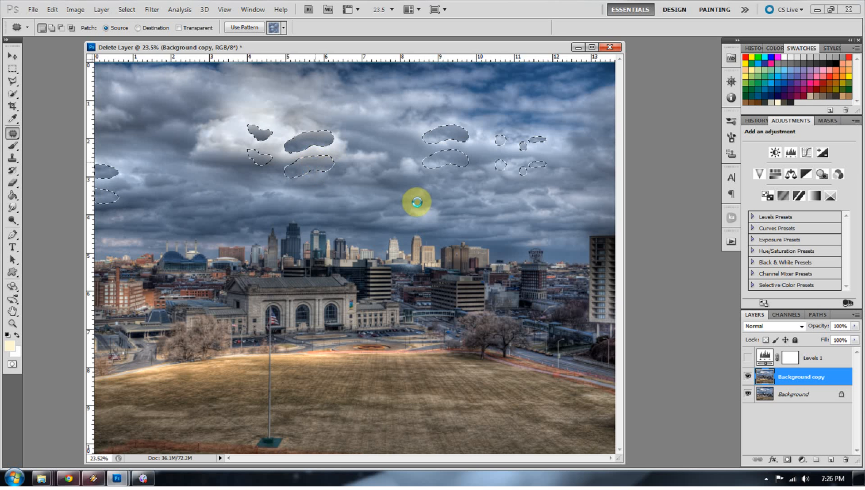
left_click(418, 201)
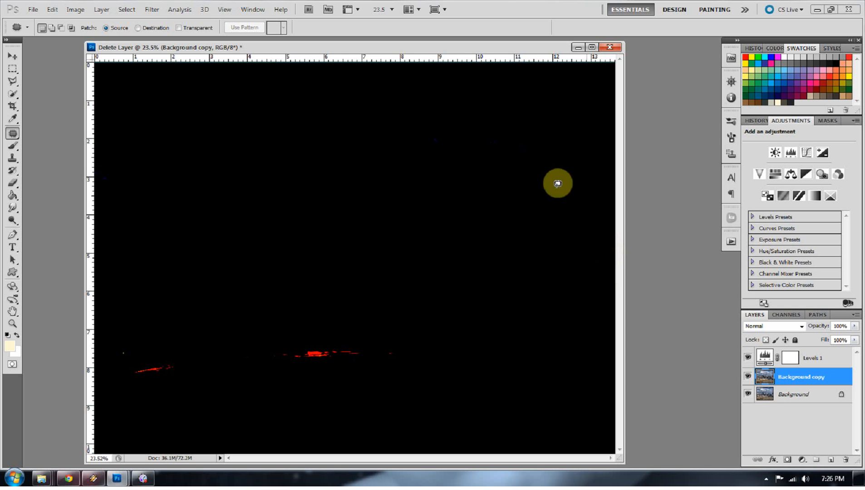
mouse_move(468, 135)
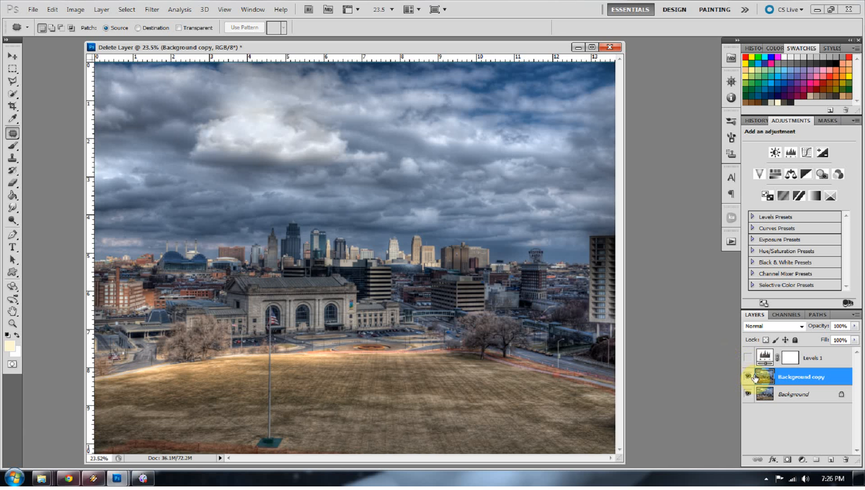
Step: Lasso the blown-out lawn streak and patch it with clean nearby grass
left_click(747, 357)
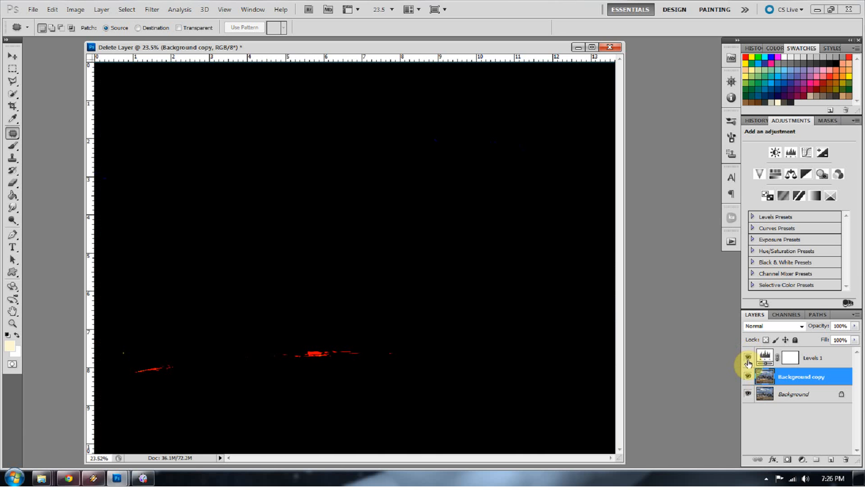
mouse_move(691, 349)
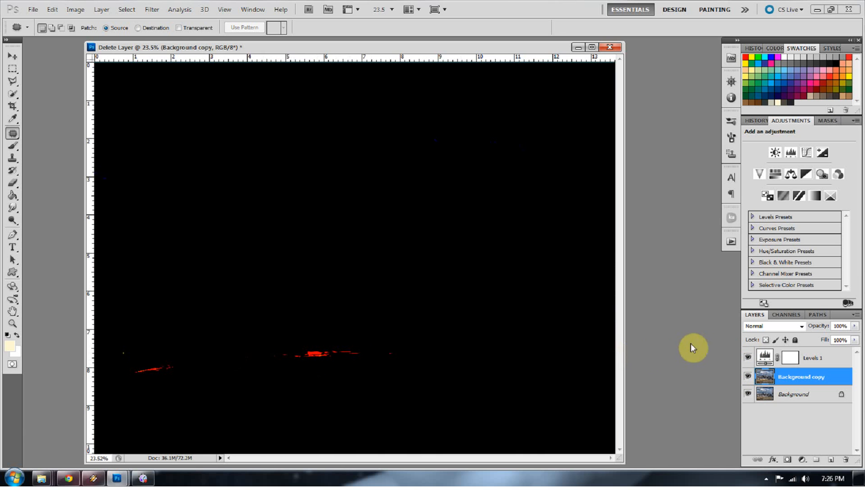
left_click(746, 358)
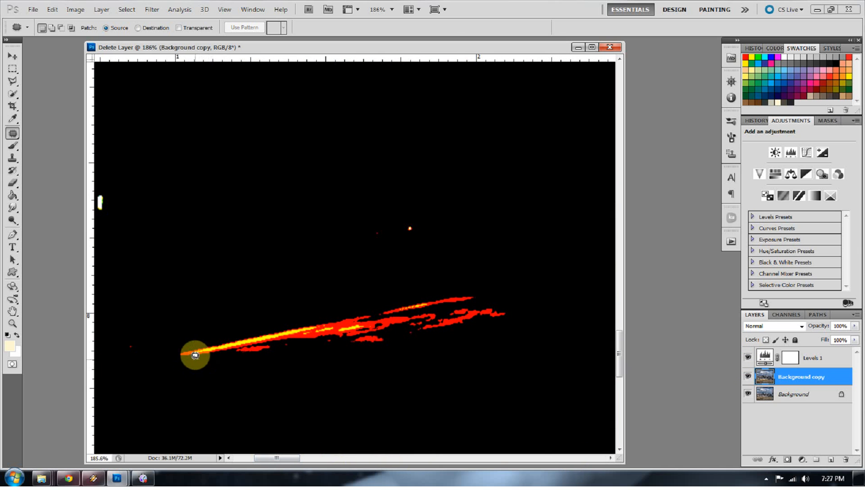
left_click_drag(196, 356, 236, 335)
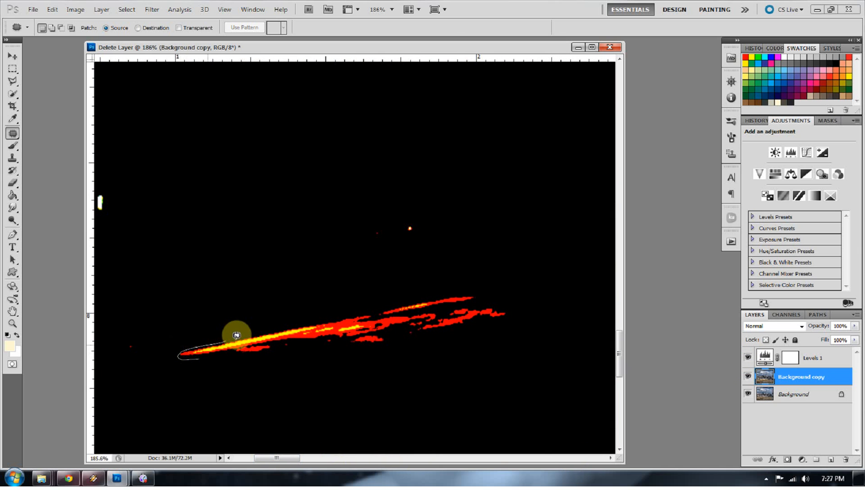
left_click_drag(236, 335, 450, 289)
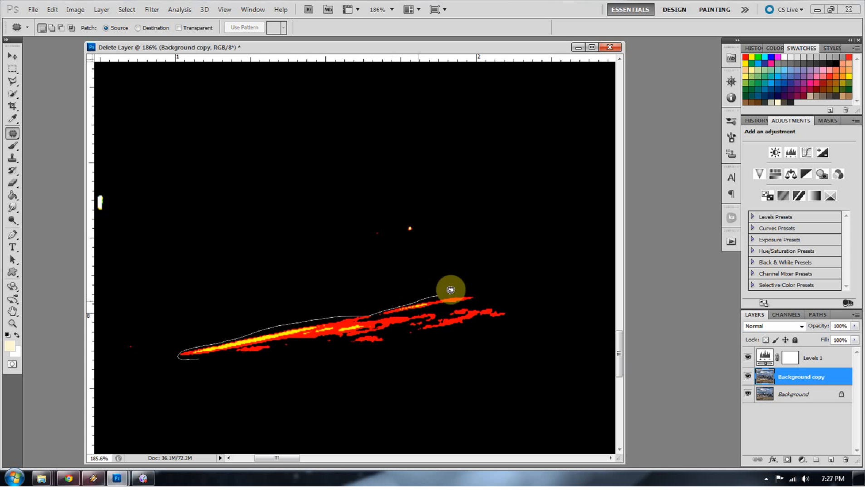
left_click_drag(449, 289, 247, 355)
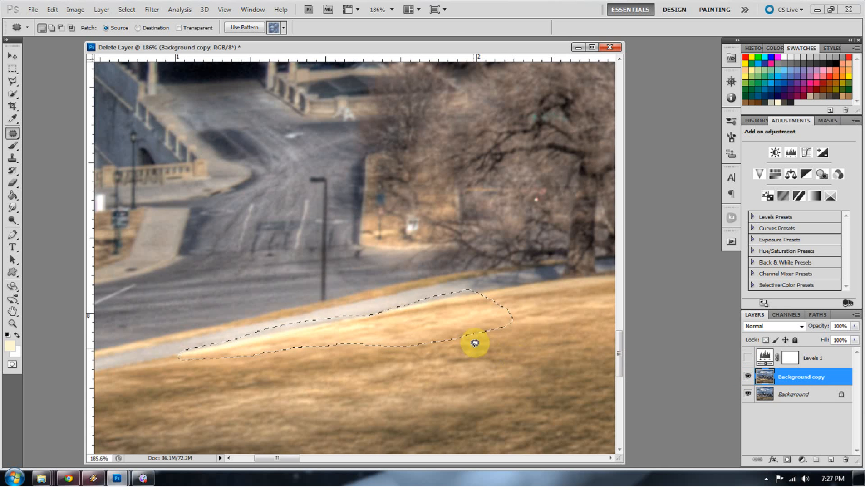
left_click_drag(474, 343, 494, 357)
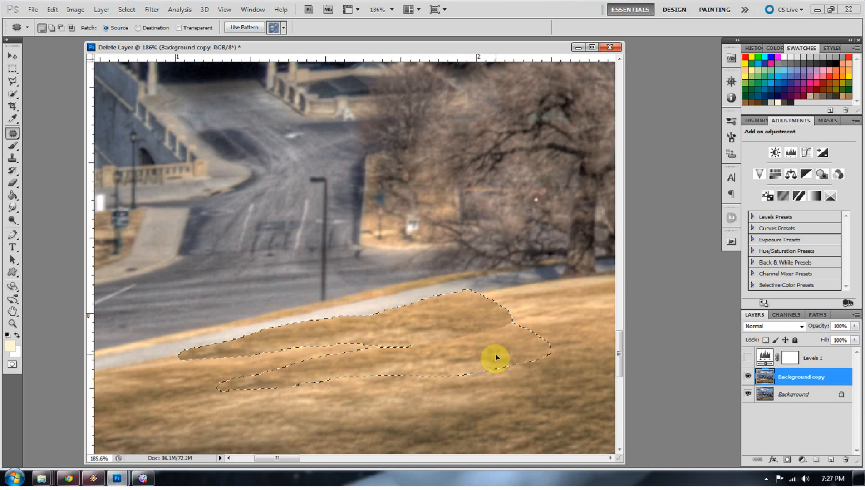
left_click_drag(495, 358, 354, 308)
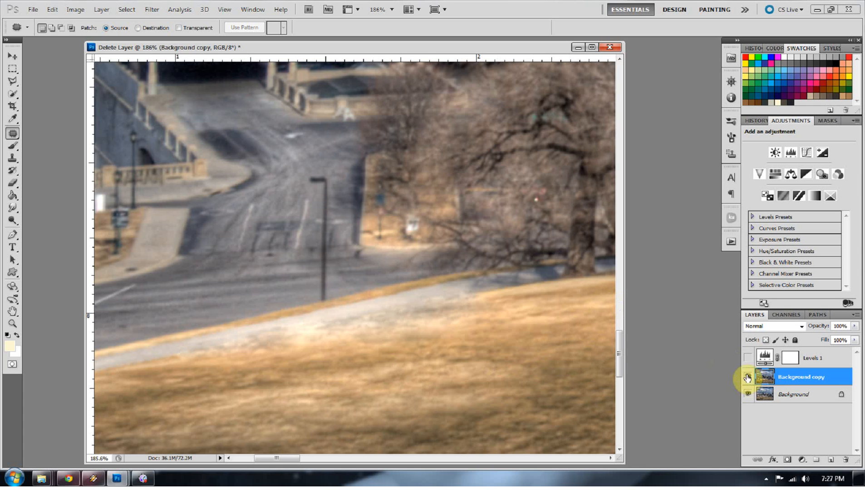
Step: Add a layer mask to the patched background copy and target the layer image
left_click(748, 378)
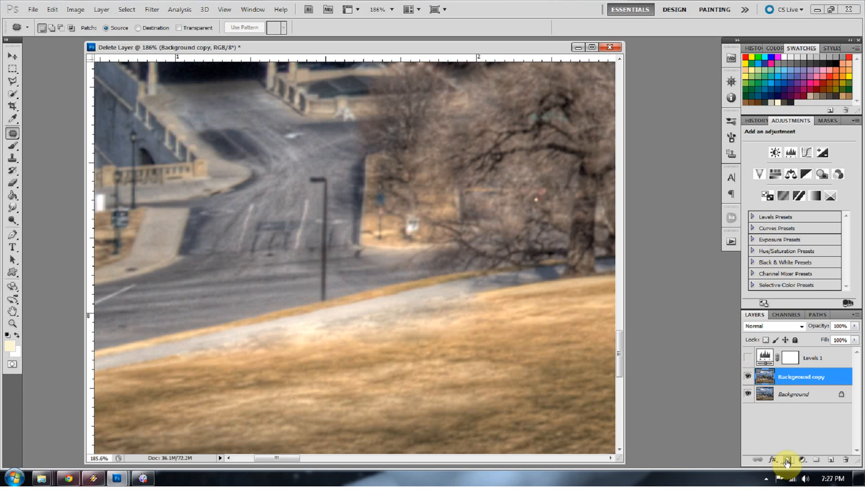
left_click(788, 460)
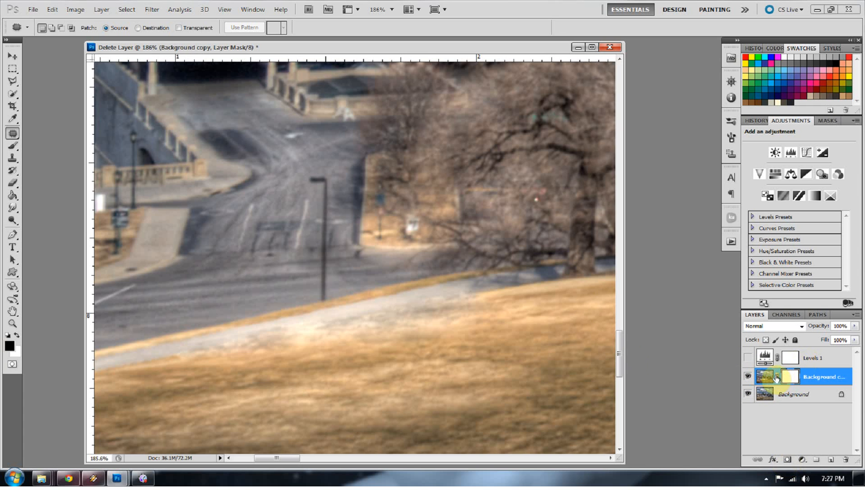
left_click(13, 146)
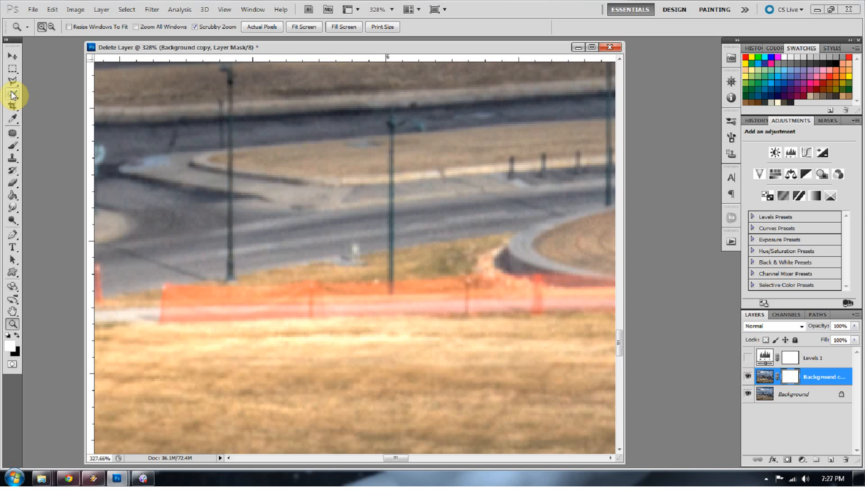
Step: Outline the overexposed grass streak below the orange fence using the Levels check
left_click(13, 133)
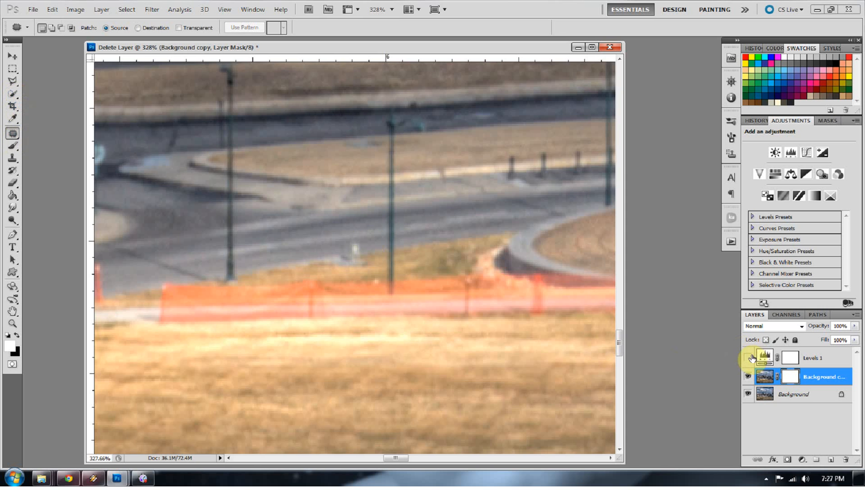
left_click(747, 359)
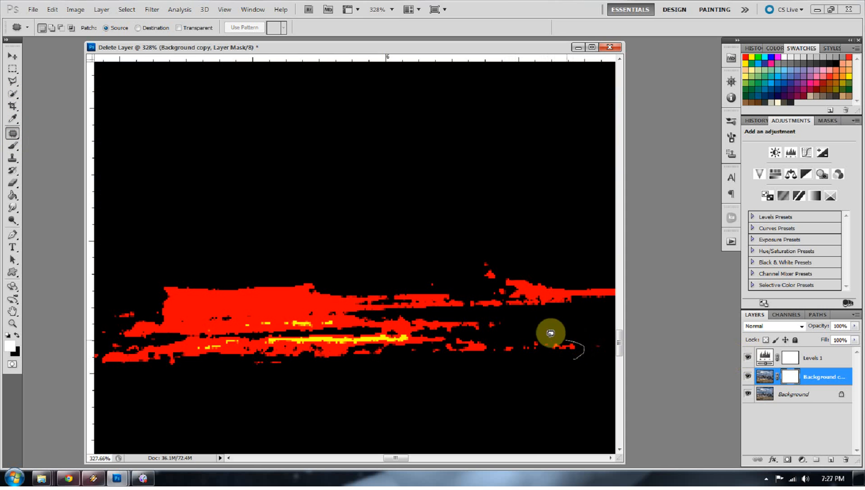
left_click_drag(551, 332, 205, 331)
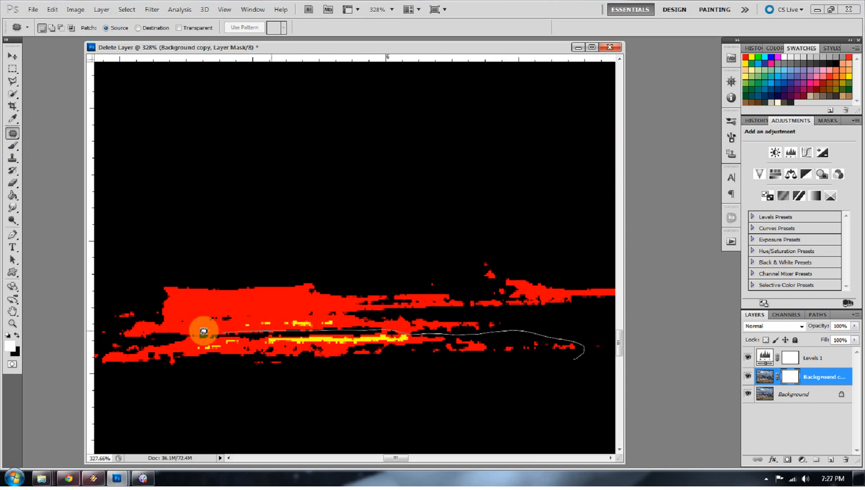
left_click_drag(205, 332, 459, 364)
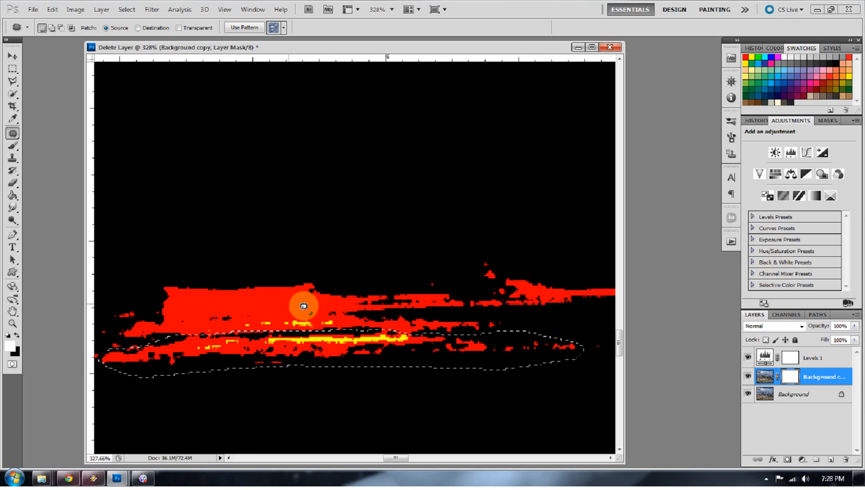
Step: Patch the streak with nearby grass and verify it no longer clips in Levels
left_click(747, 358)
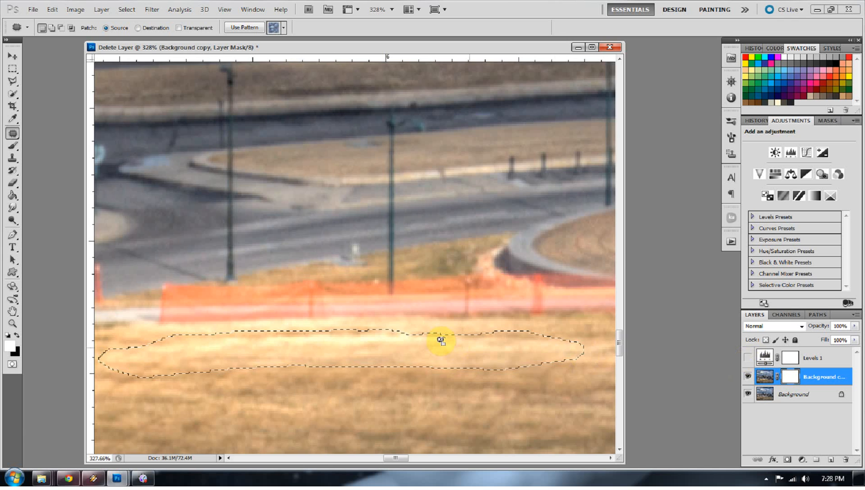
left_click_drag(439, 340, 380, 403)
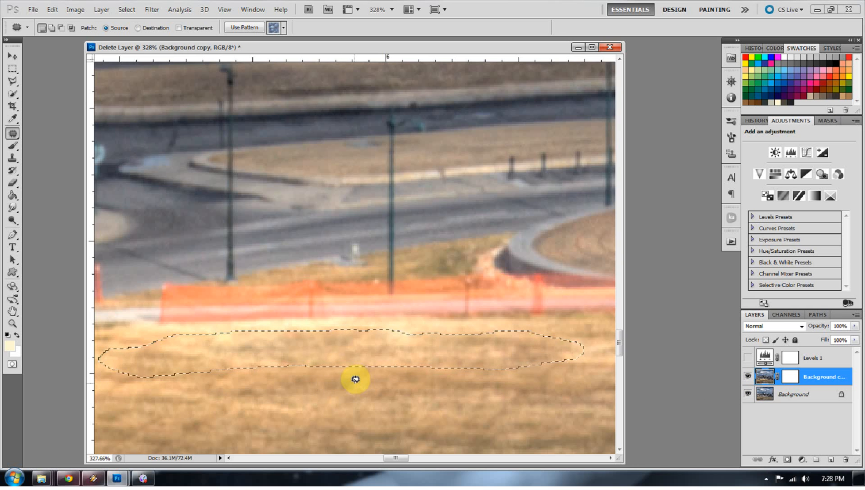
left_click(747, 358)
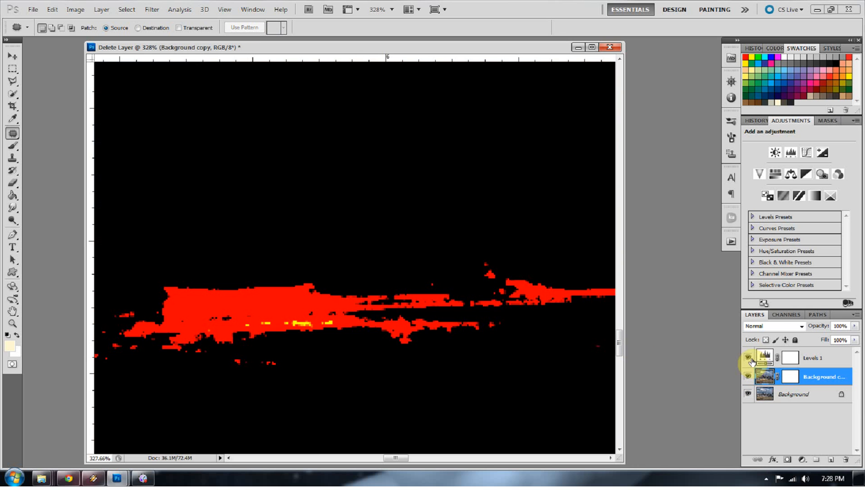
left_click(748, 358)
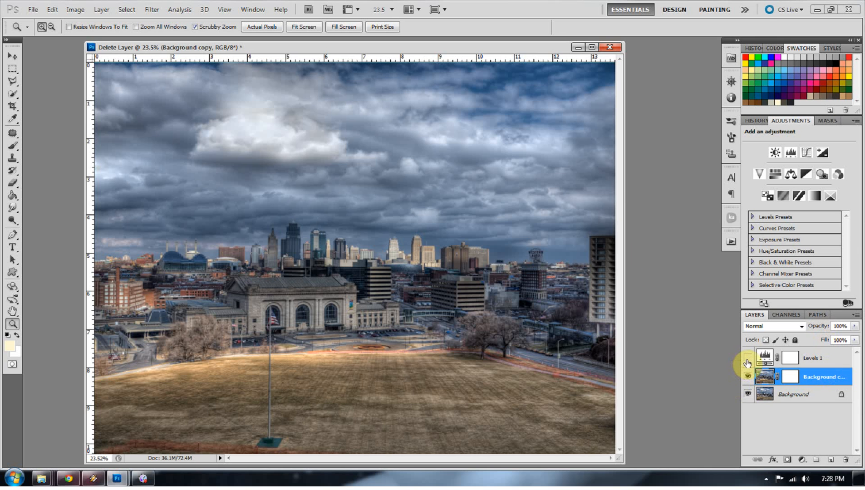
Step: Reduce the Background copy layer to 60% opacity and compare against the original with the clipping check
left_click(748, 359)
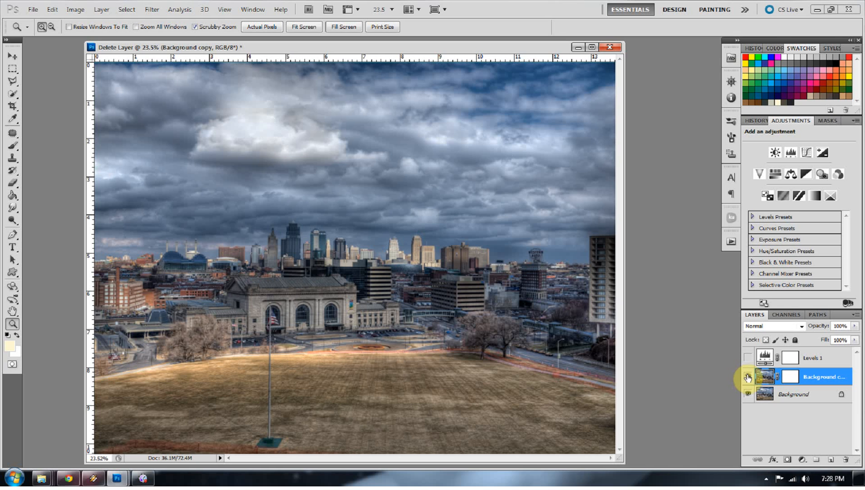
left_click(748, 379)
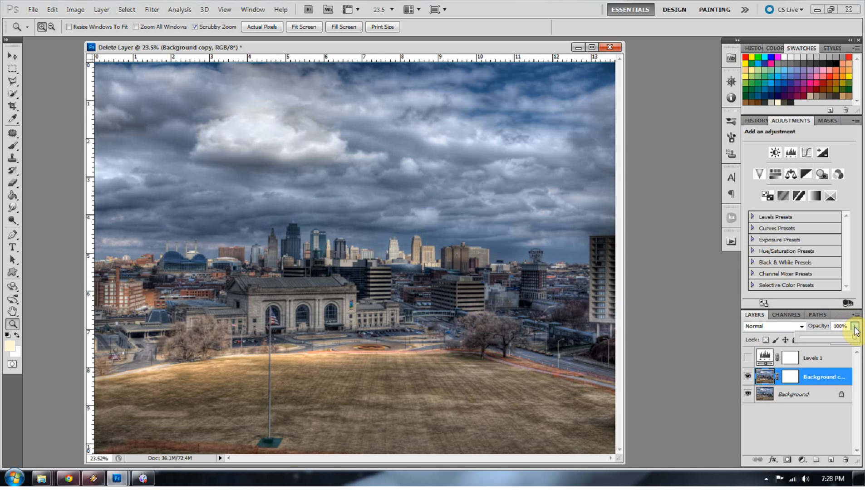
left_click_drag(854, 336, 833, 336)
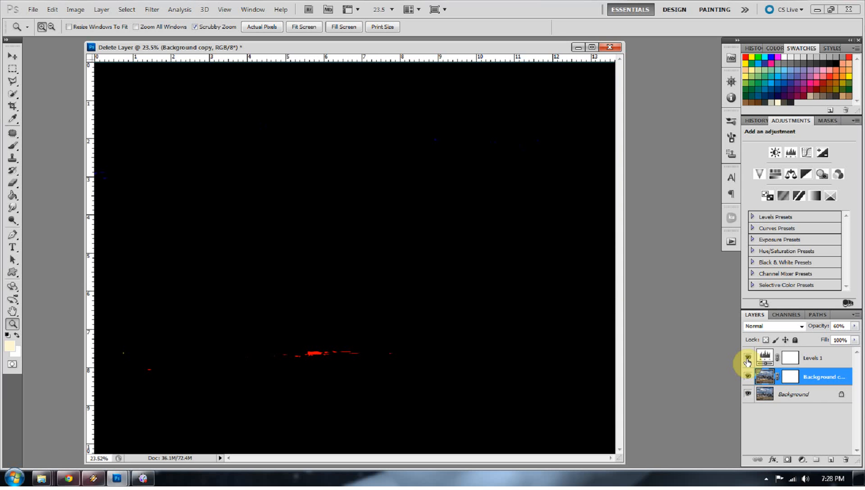
left_click(746, 359)
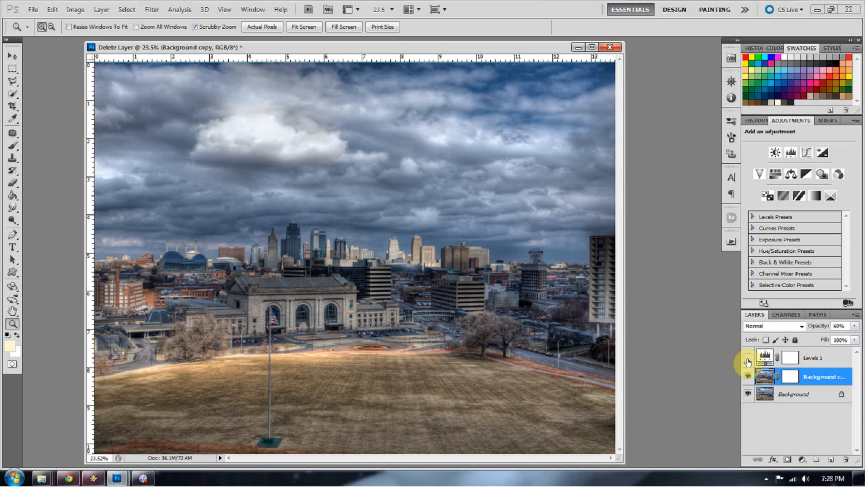
left_click(747, 358)
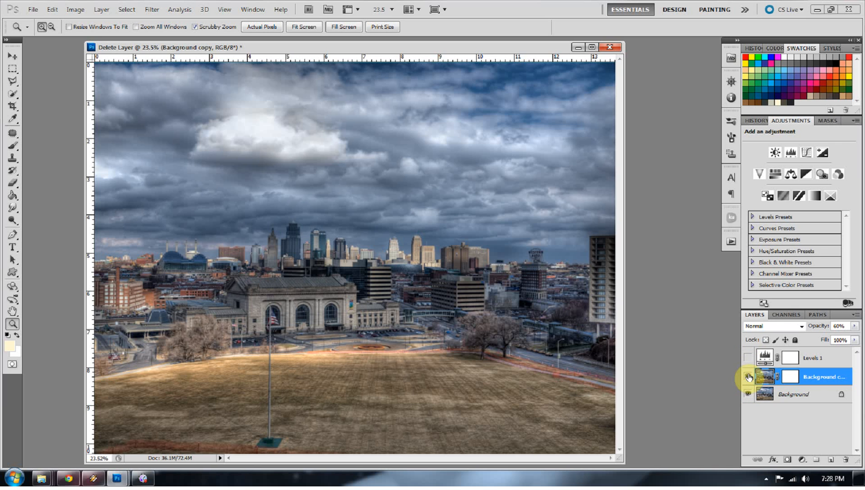
mouse_move(748, 388)
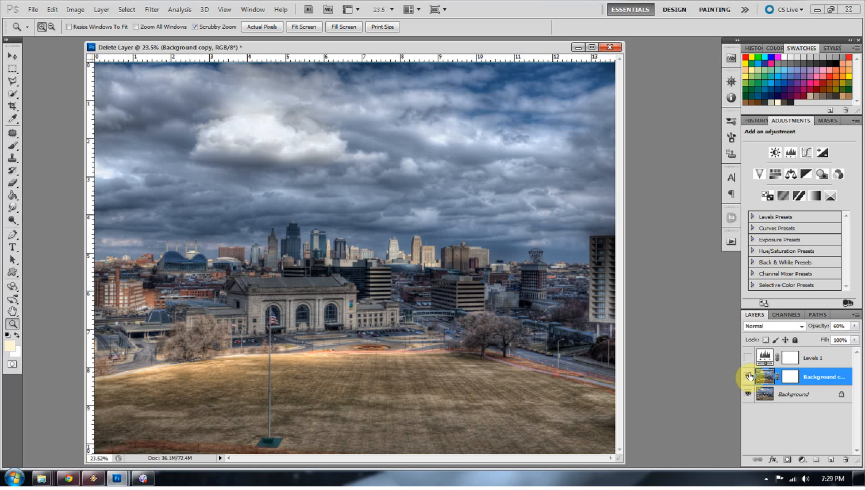
left_click(747, 377)
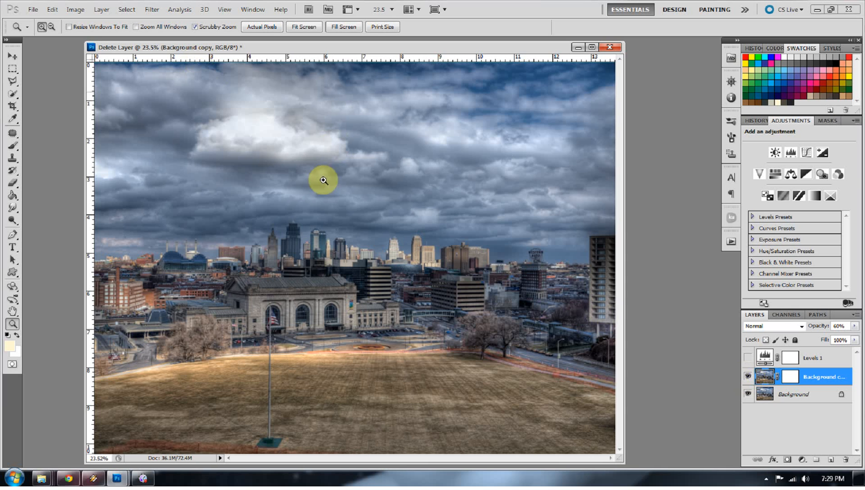
mouse_move(301, 165)
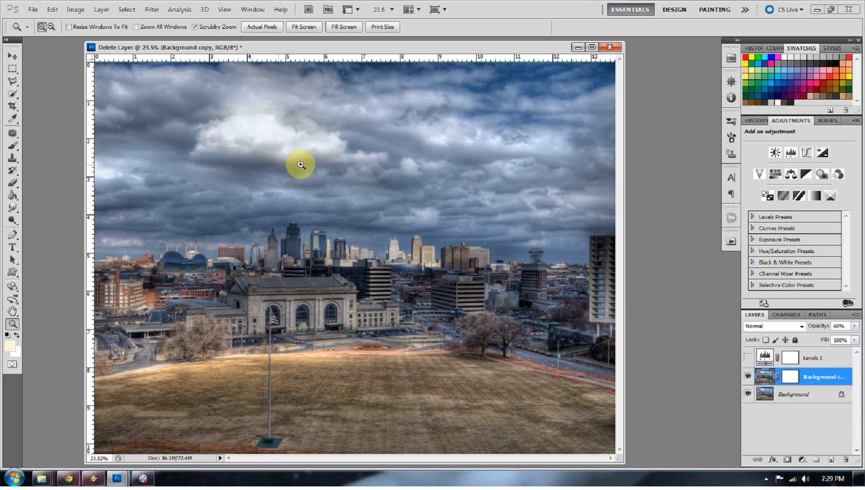
mouse_move(588, 163)
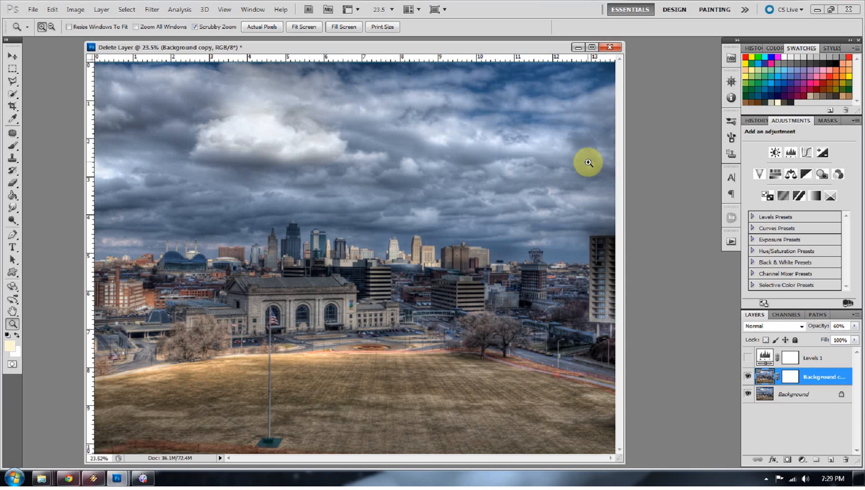
mouse_move(322, 79)
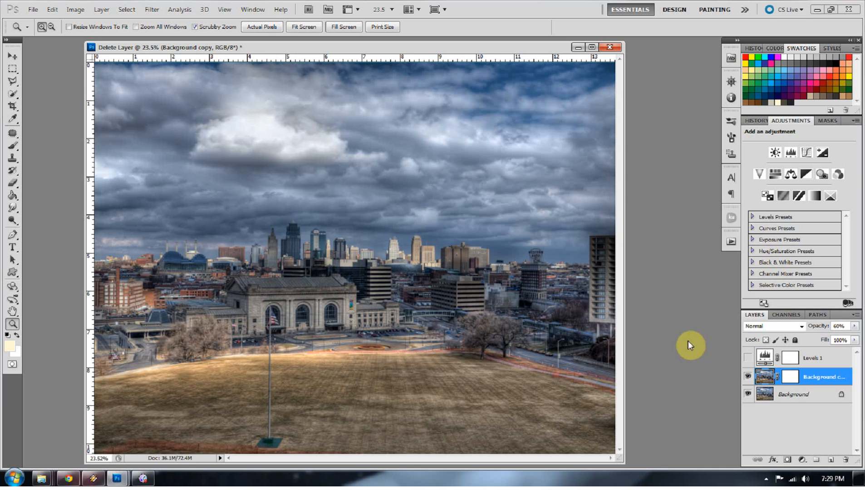
mouse_move(690, 337)
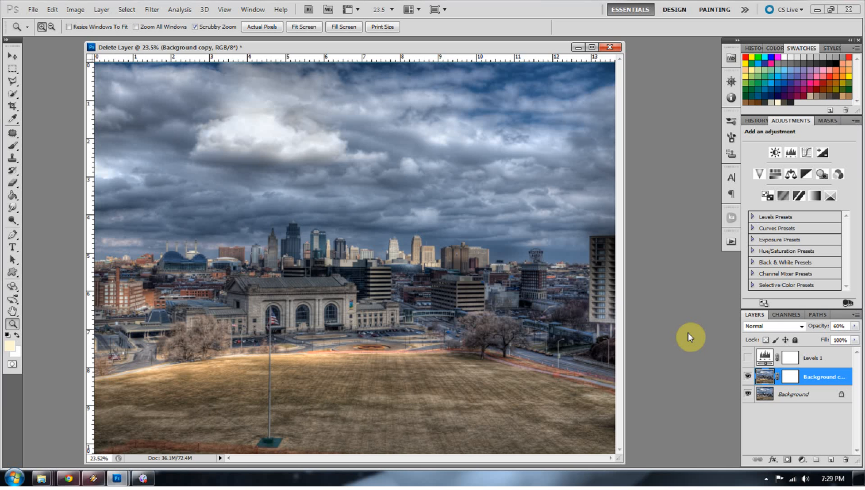
mouse_move(690, 334)
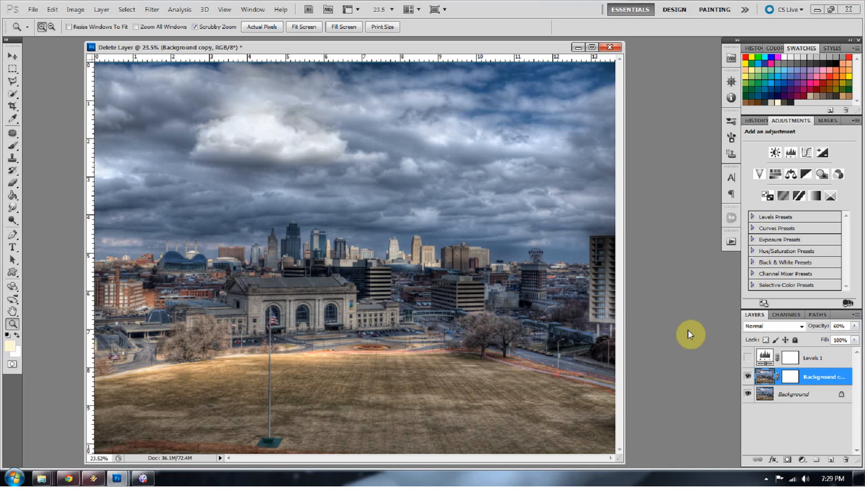